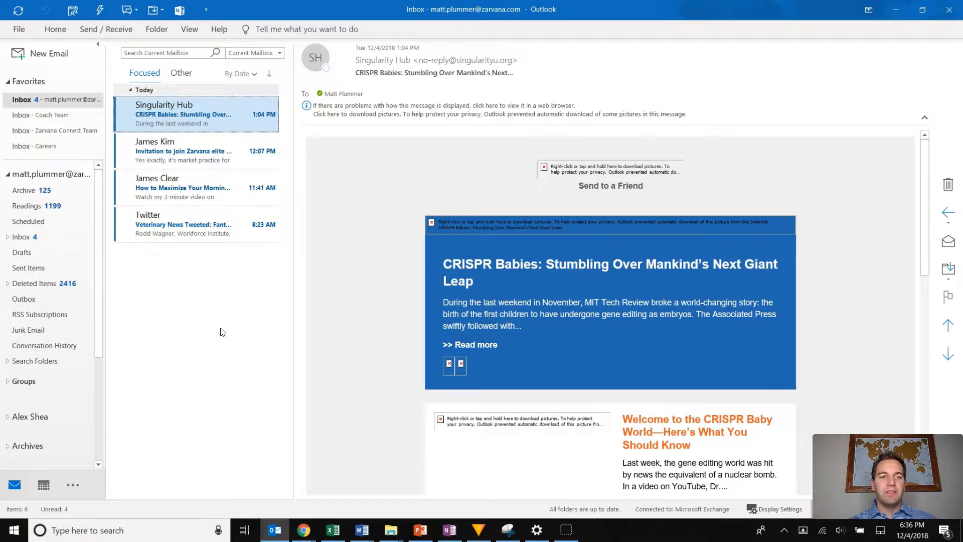
mouse_move(181, 141)
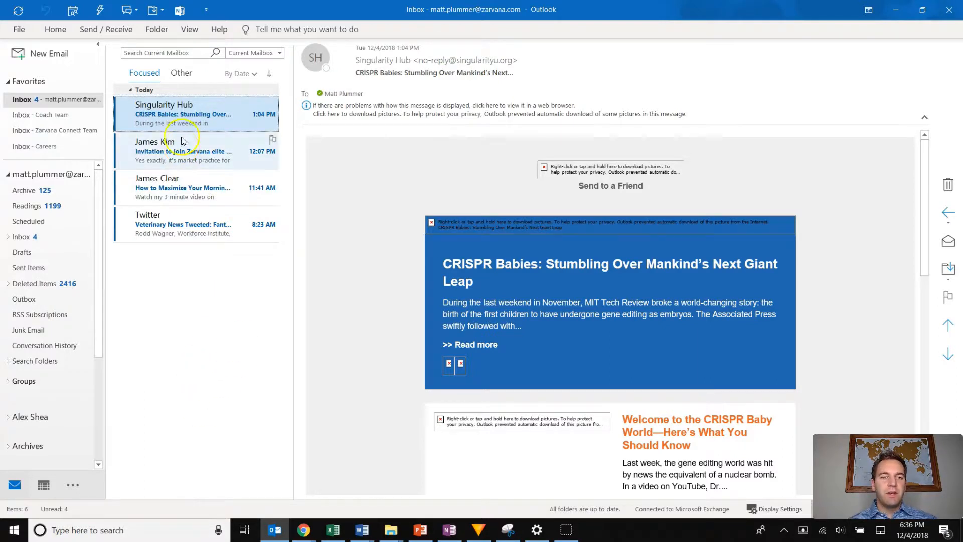
mouse_move(213, 119)
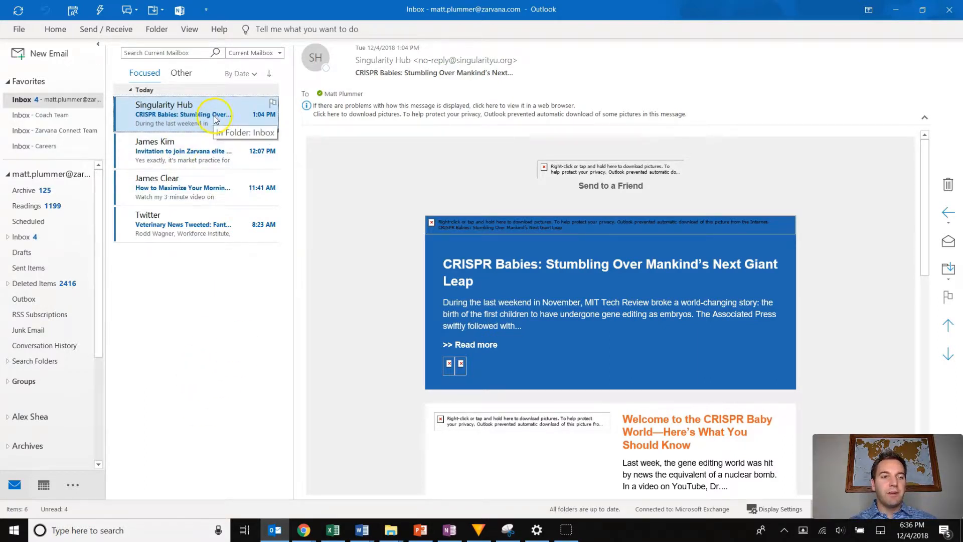
mouse_move(209, 119)
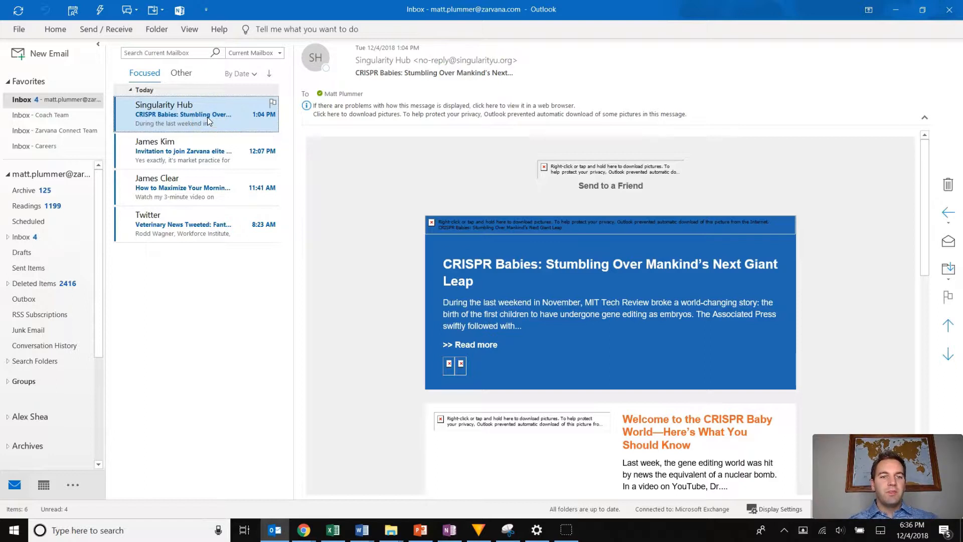
mouse_move(201, 205)
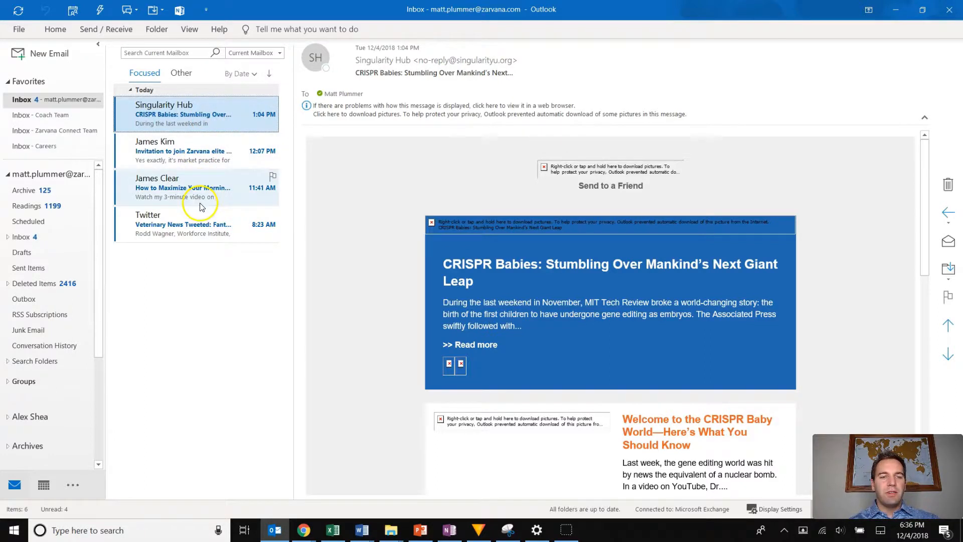
mouse_move(245, 271)
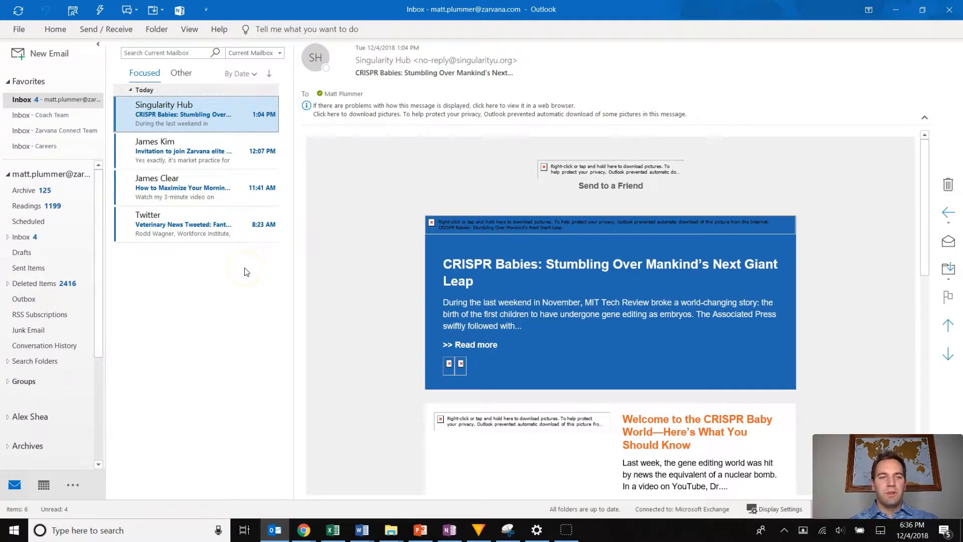
mouse_move(244, 272)
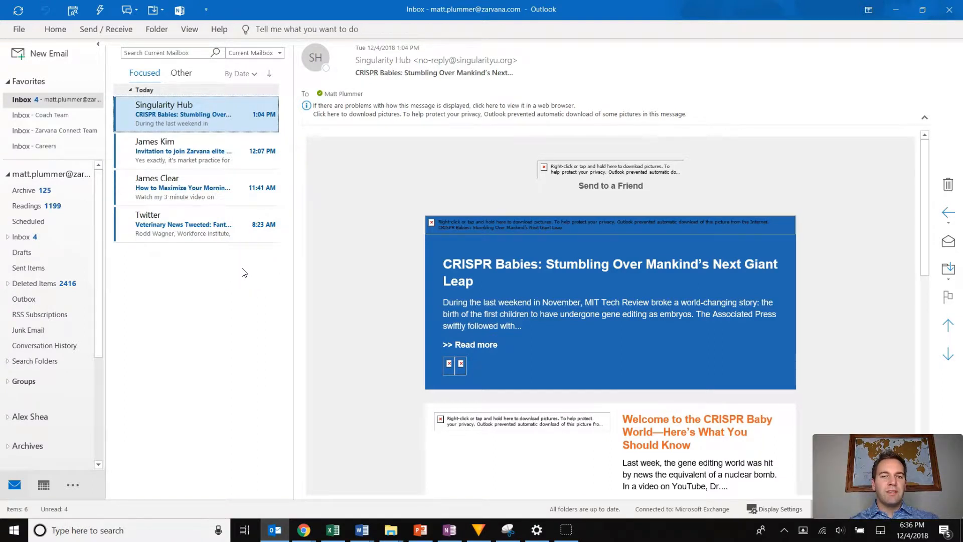
mouse_move(195, 285)
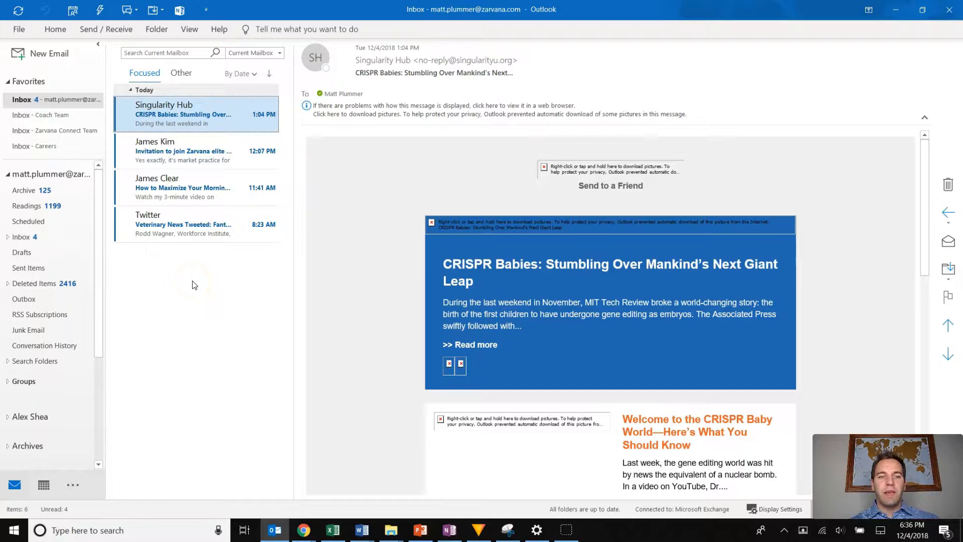
mouse_move(203, 124)
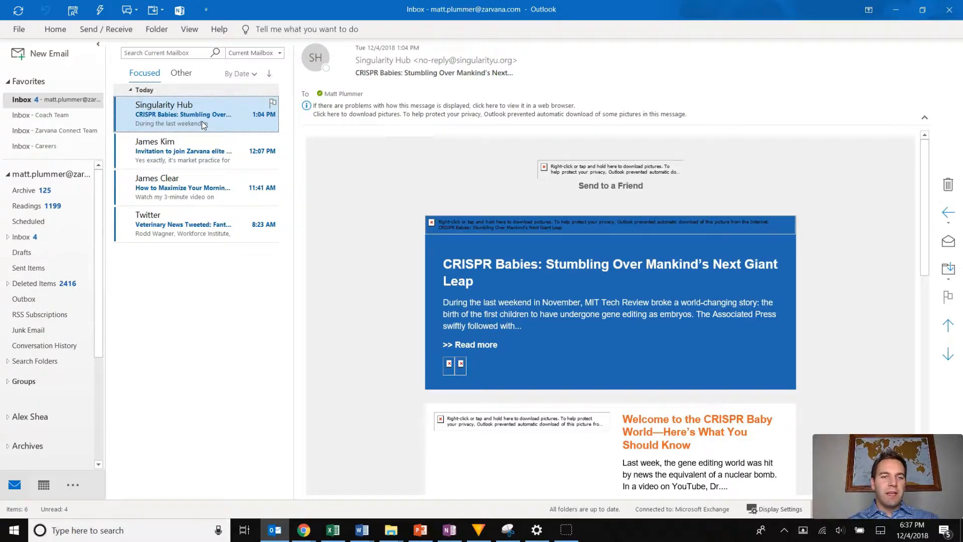
- Create a rule that always moves Singularity Hub messages to the Readings folder
right_click(202, 123)
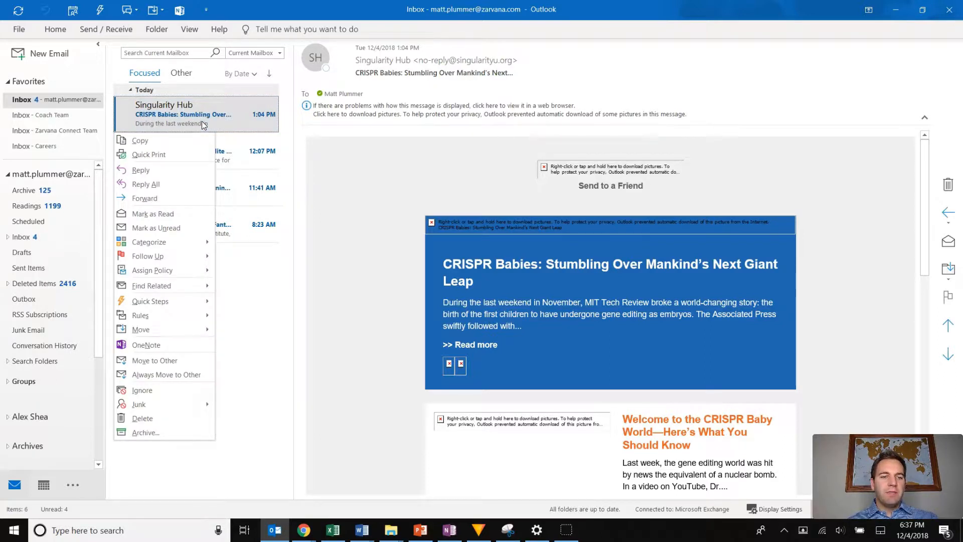
mouse_move(190, 192)
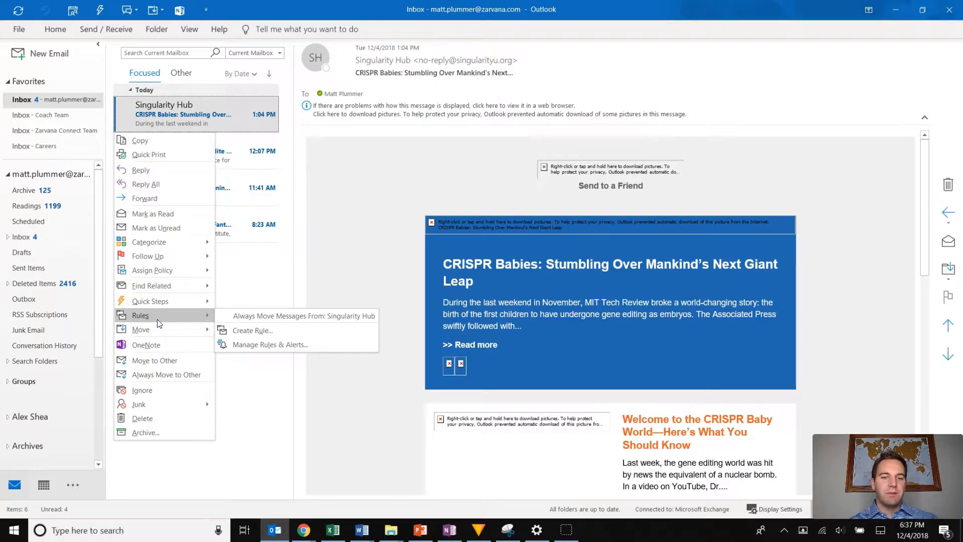
mouse_move(238, 315)
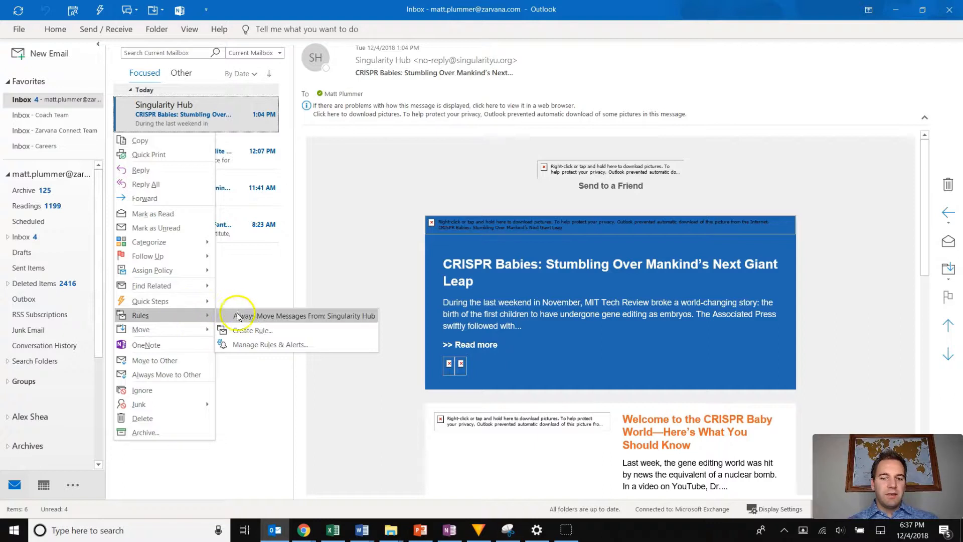
mouse_move(245, 321)
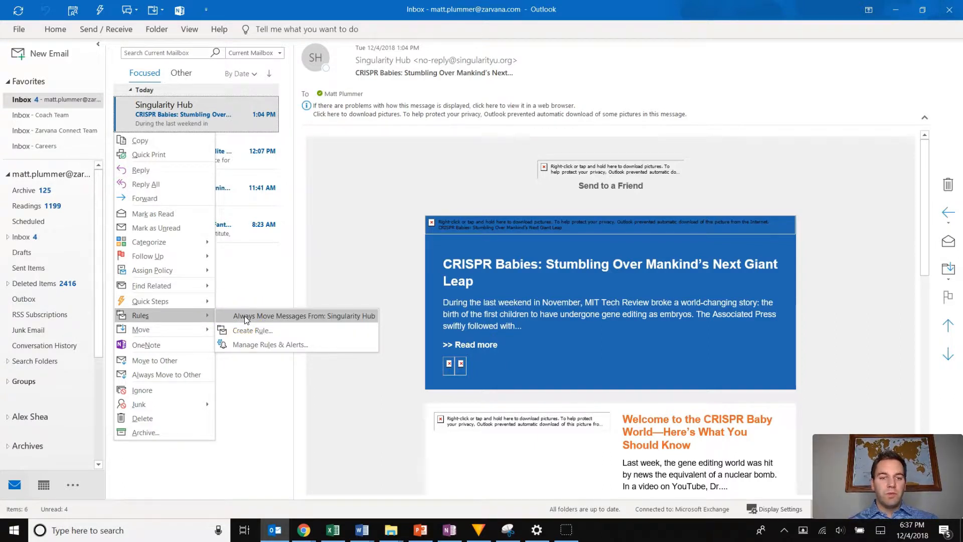
left_click(244, 317)
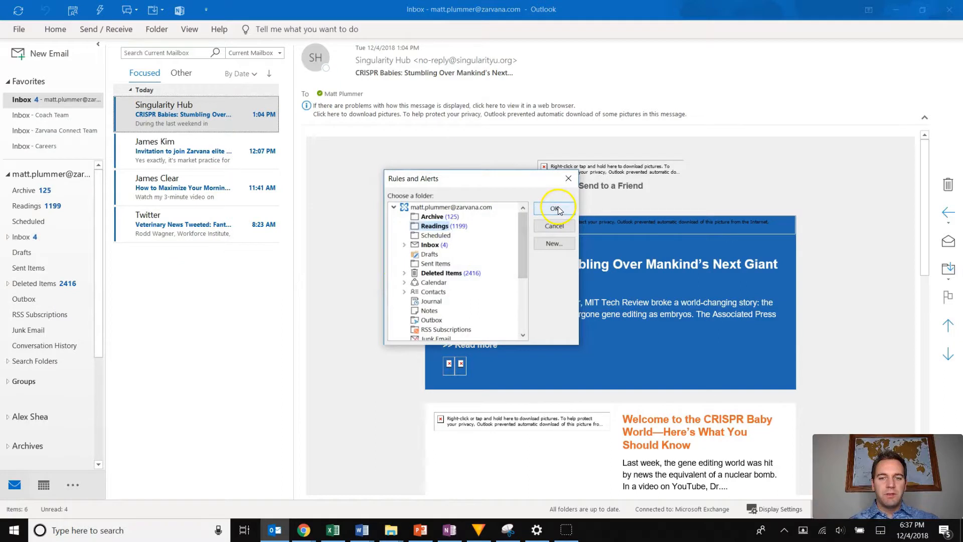
left_click(554, 209)
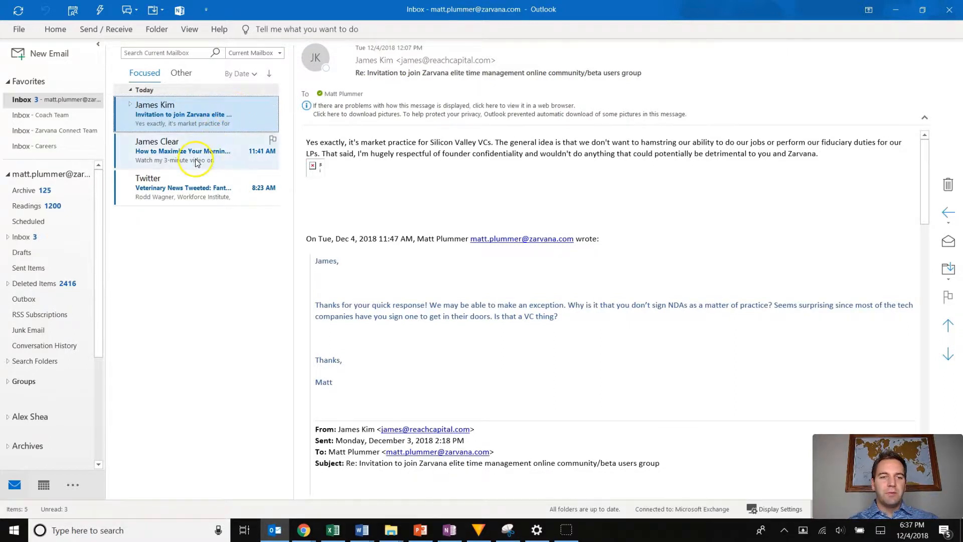
mouse_move(239, 119)
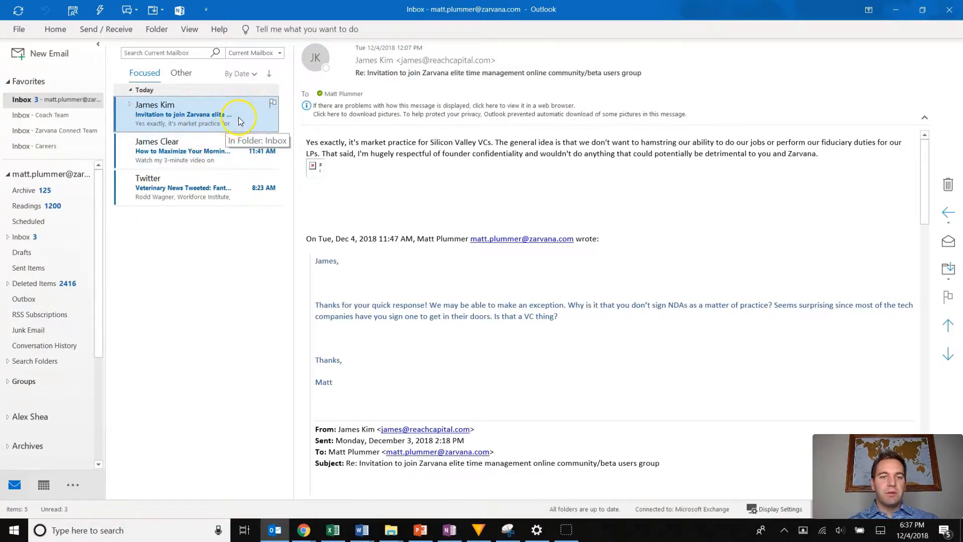
mouse_move(228, 121)
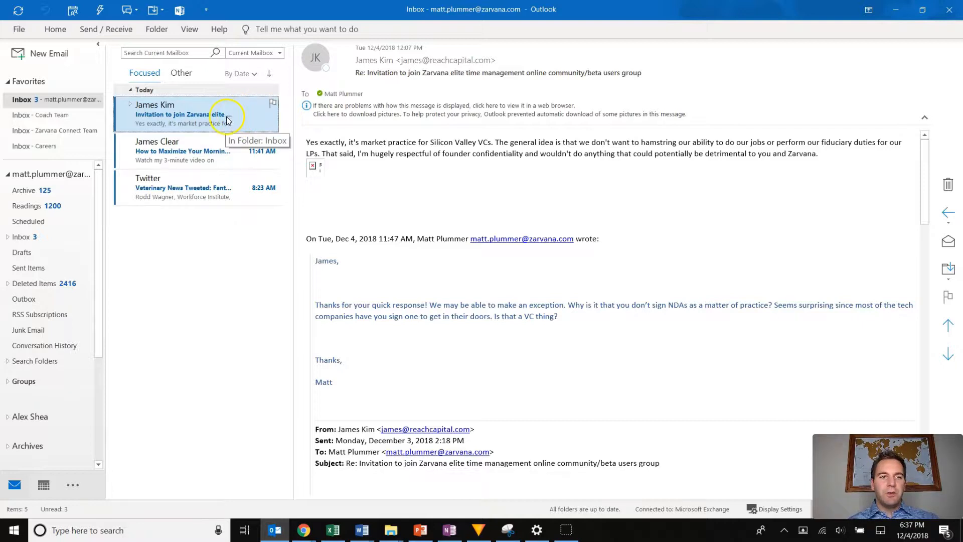
mouse_move(188, 109)
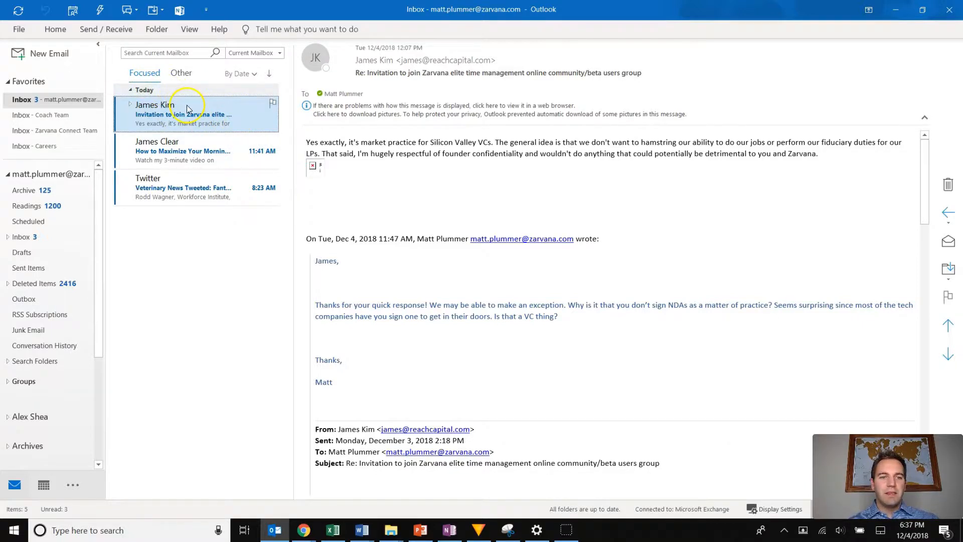
- Add a rule that always moves James Clear's messages to the Readings folder
left_click(185, 150)
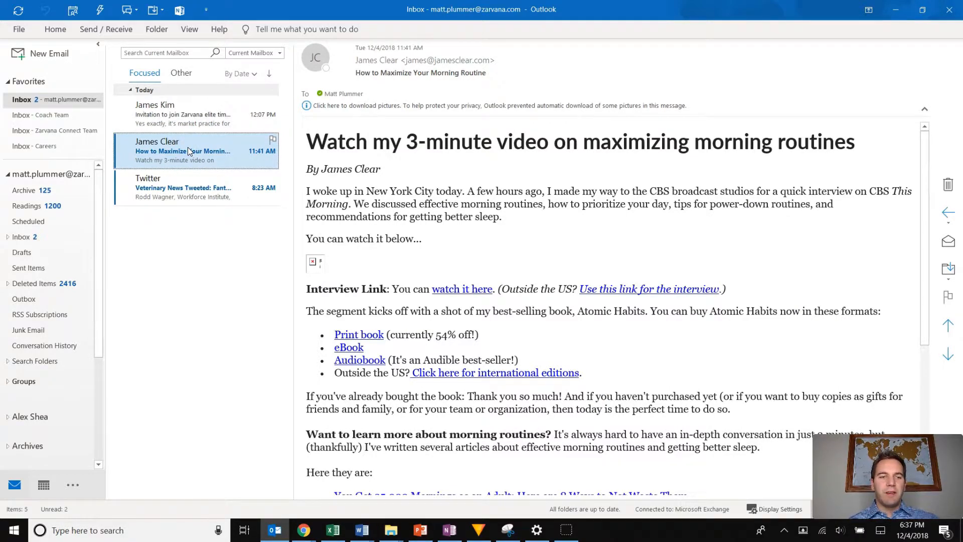
right_click(189, 151)
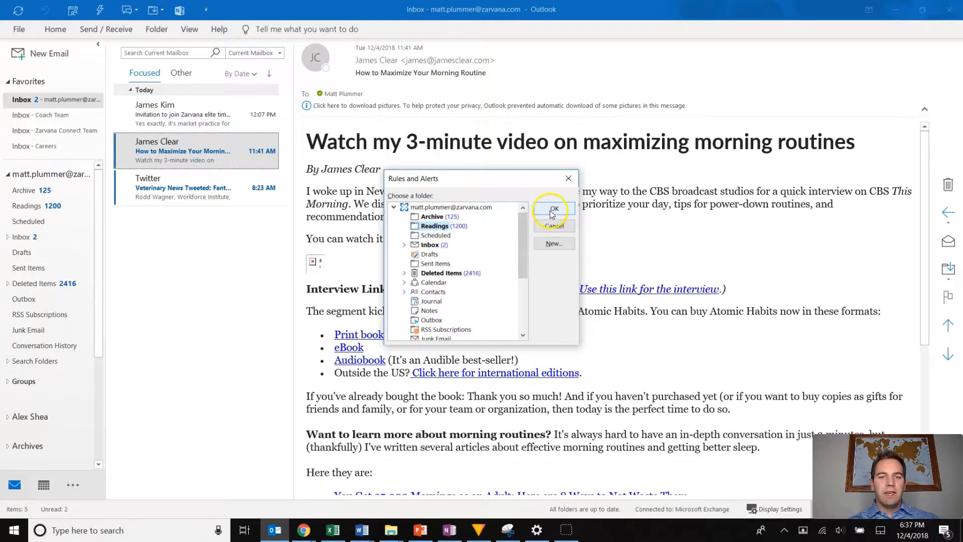
left_click(554, 209)
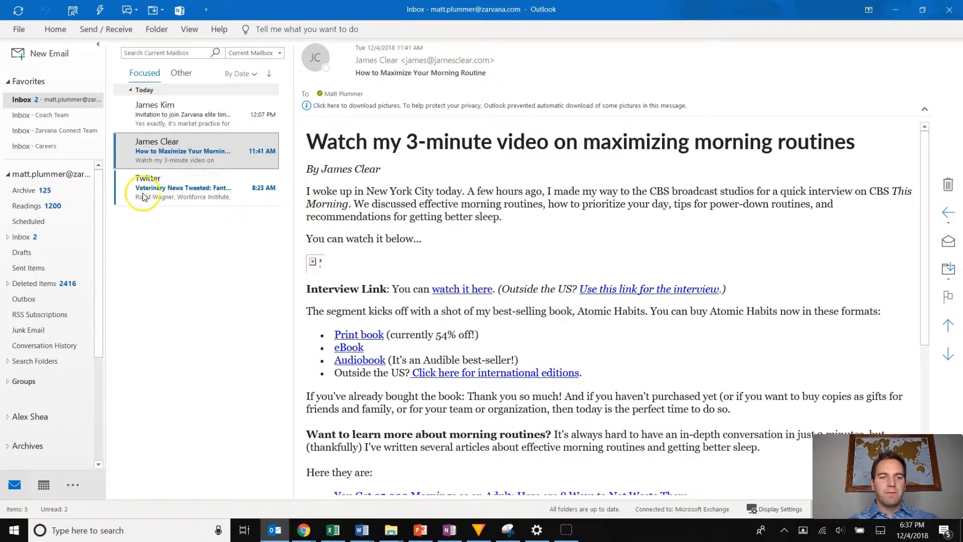
left_click(194, 150)
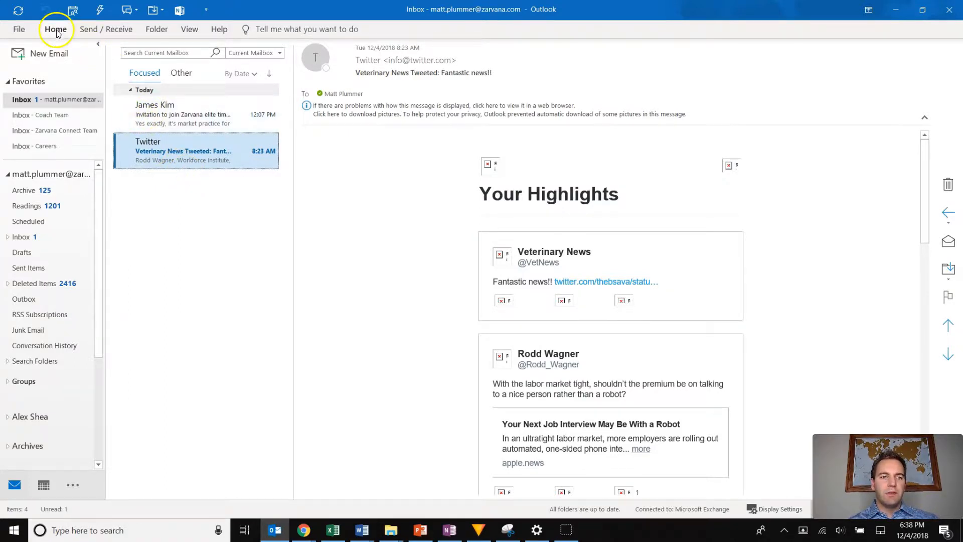
- Rule the Twitter newsletter into Readings, raising its count to 1202
left_click(56, 29)
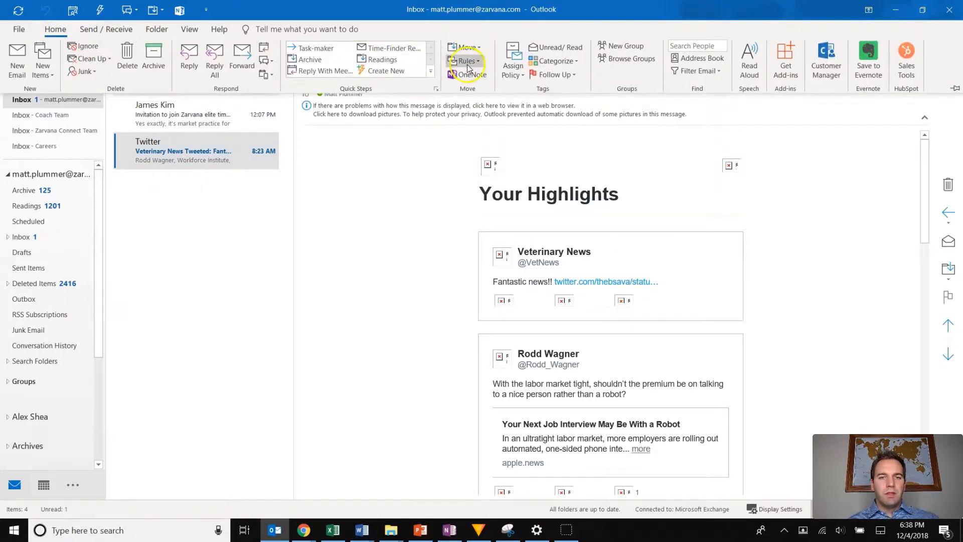
left_click(467, 60)
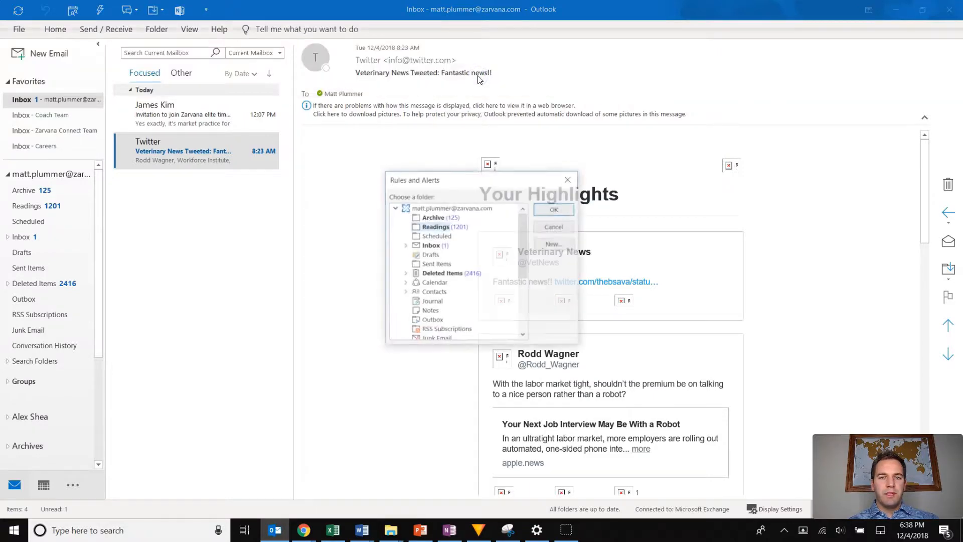
left_click(553, 209)
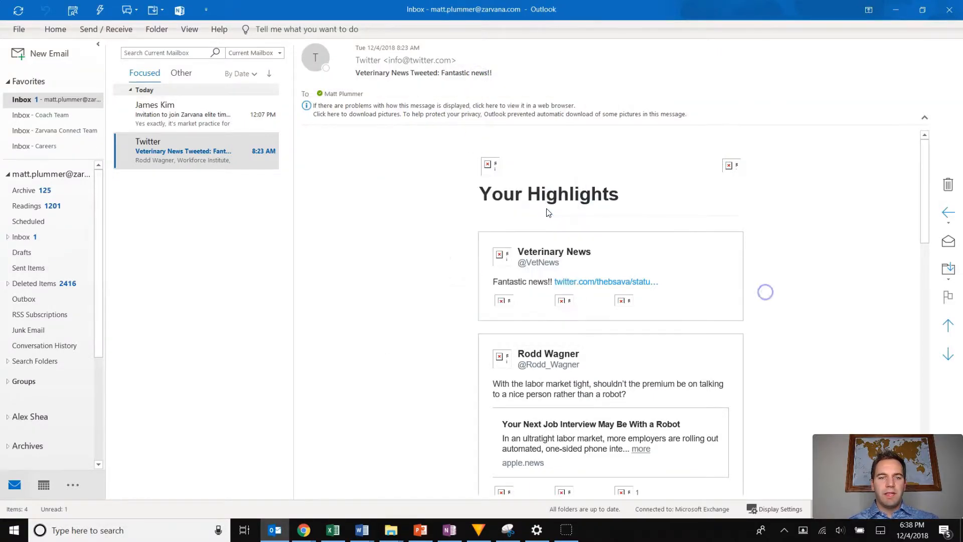
left_click(183, 114)
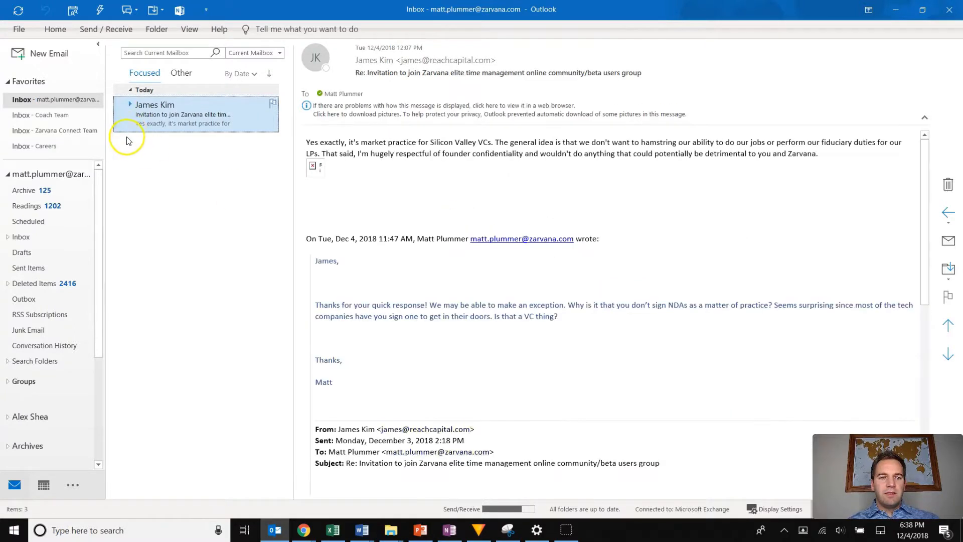
left_click(55, 29)
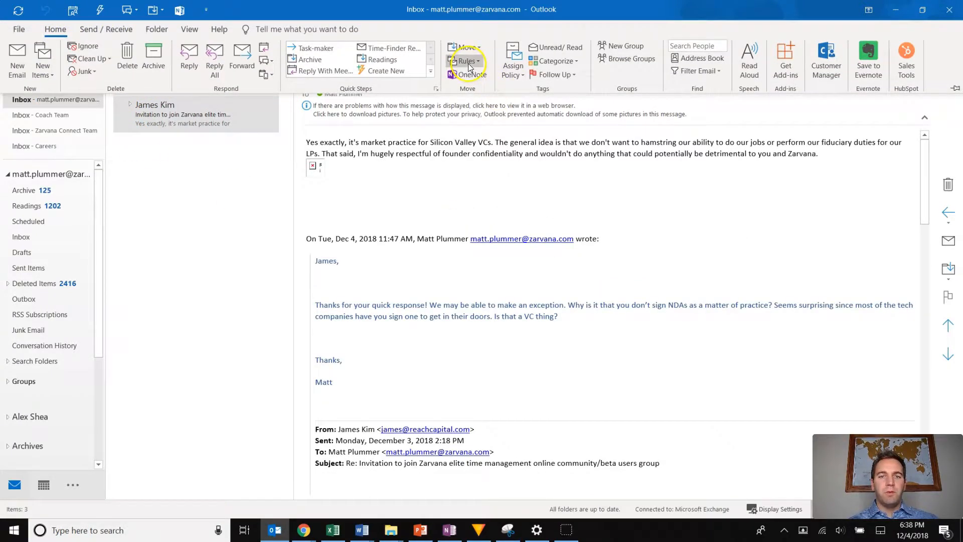
left_click(464, 61)
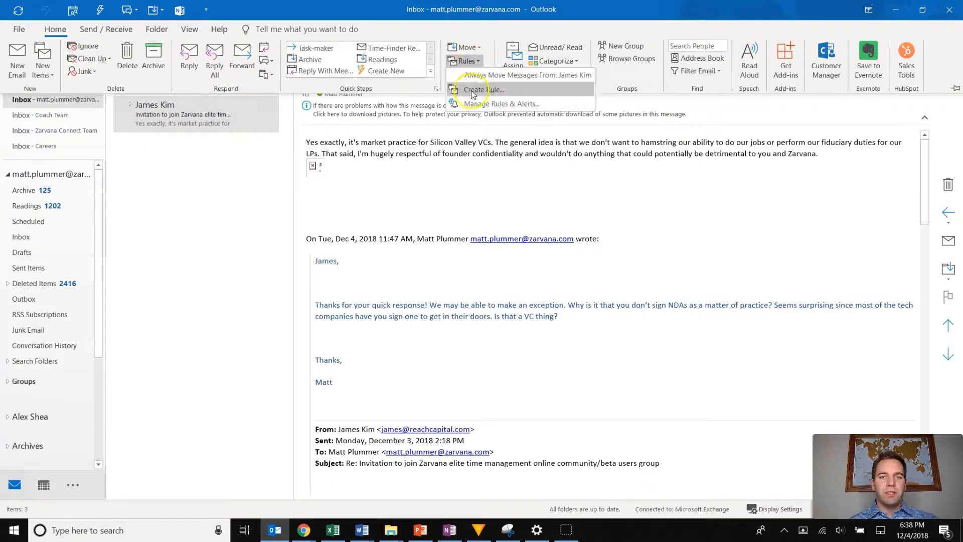
left_click(499, 103)
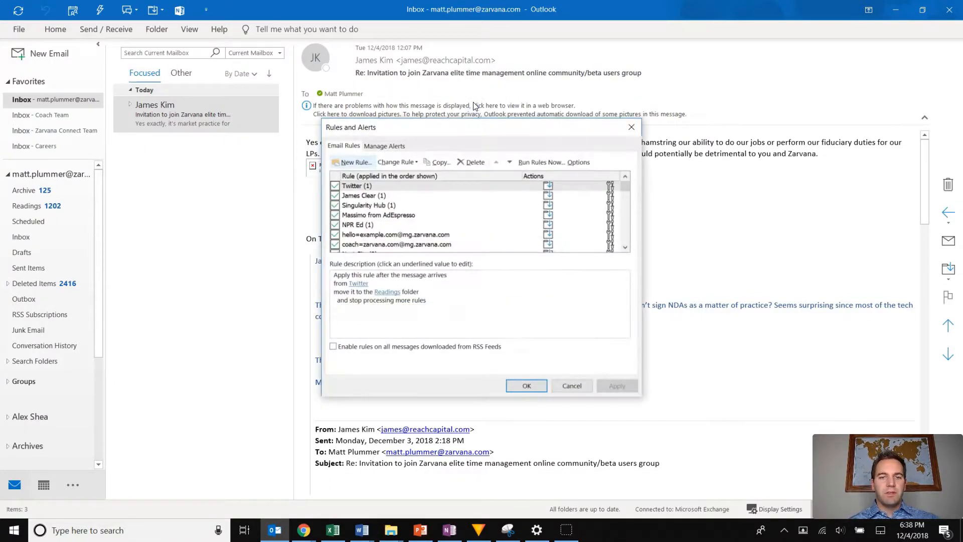
left_click(358, 186)
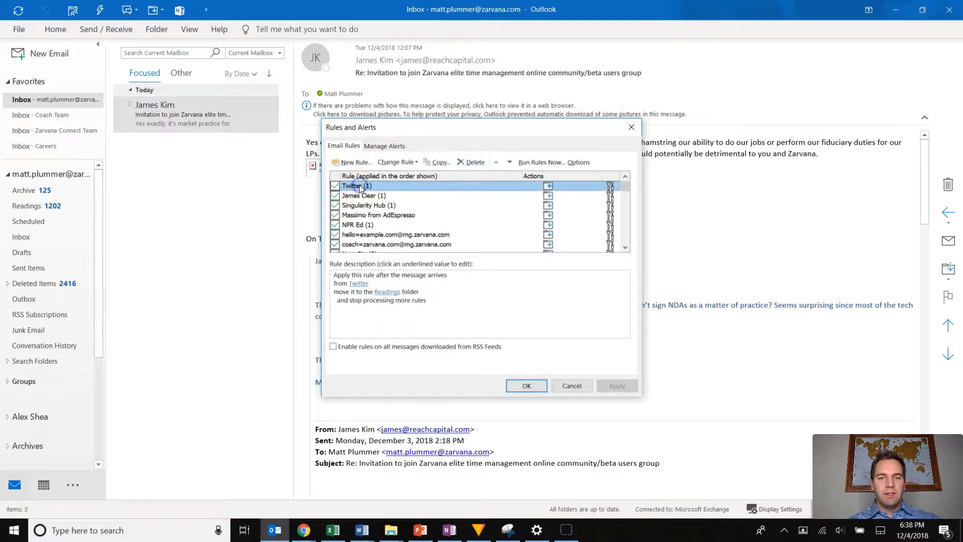
left_click(397, 162)
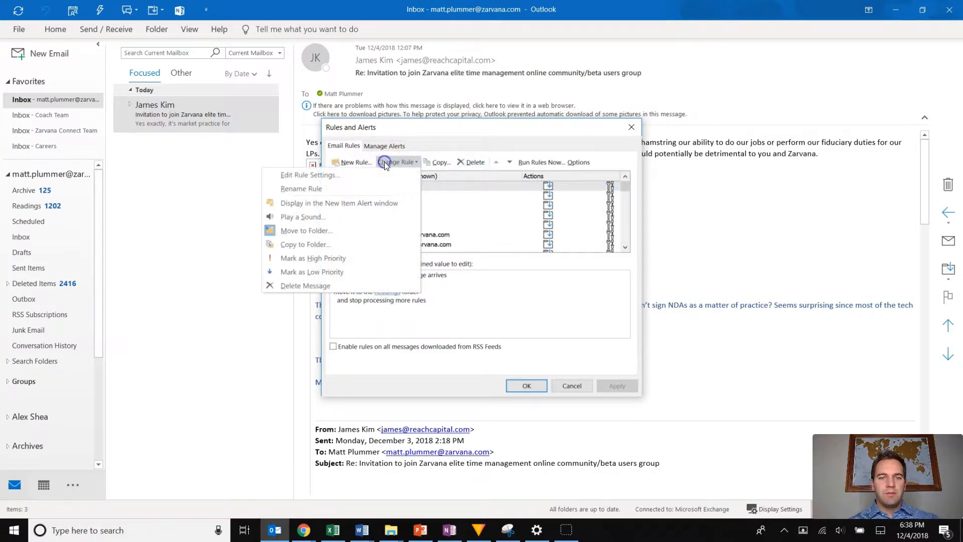
left_click(310, 175)
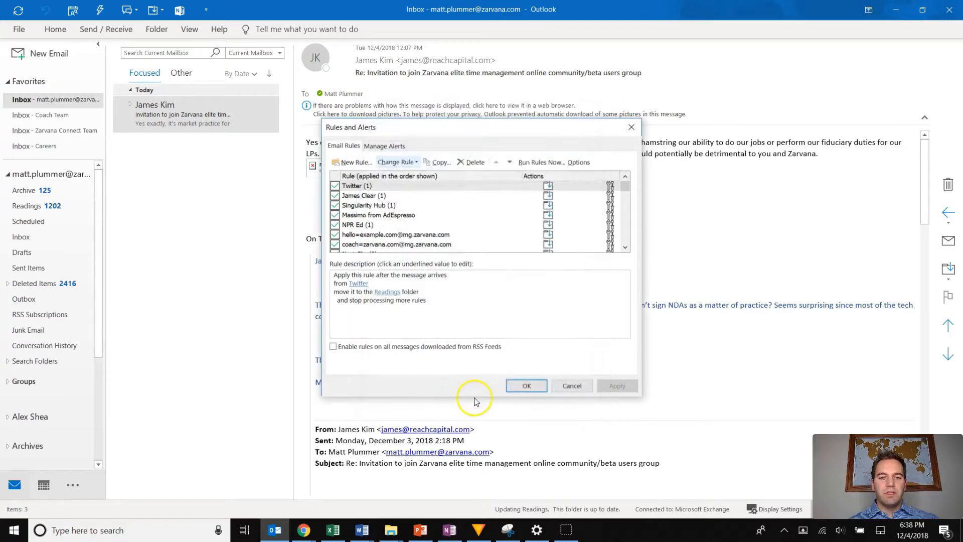
left_click(572, 385)
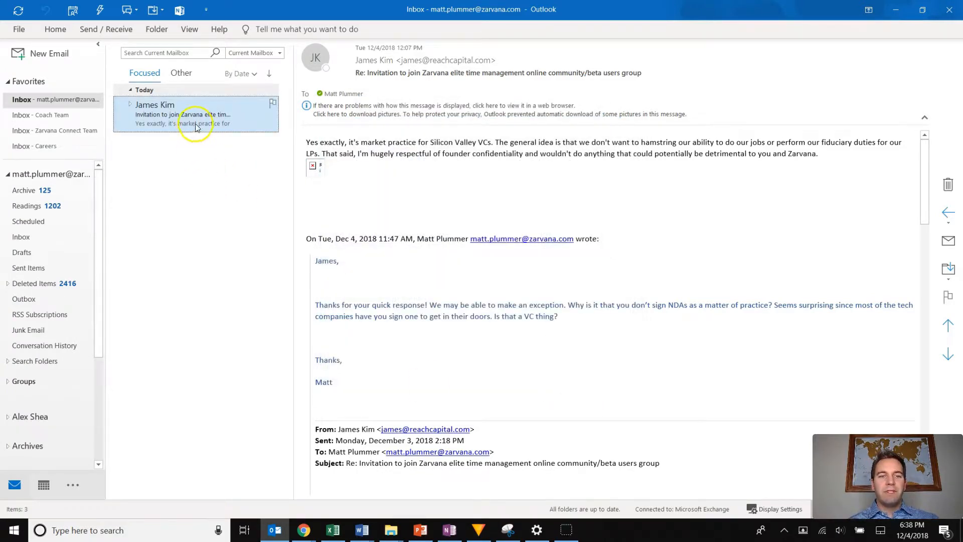
mouse_move(208, 146)
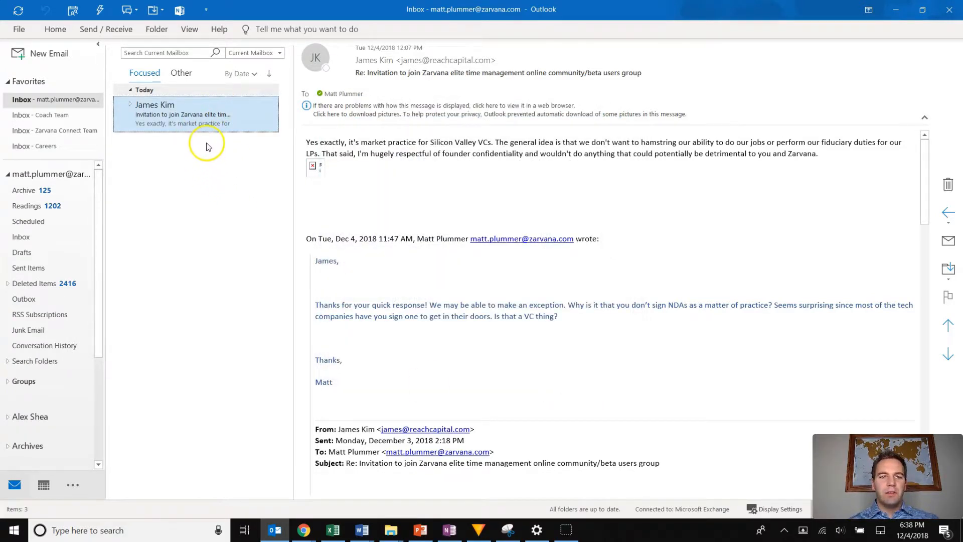
mouse_move(185, 164)
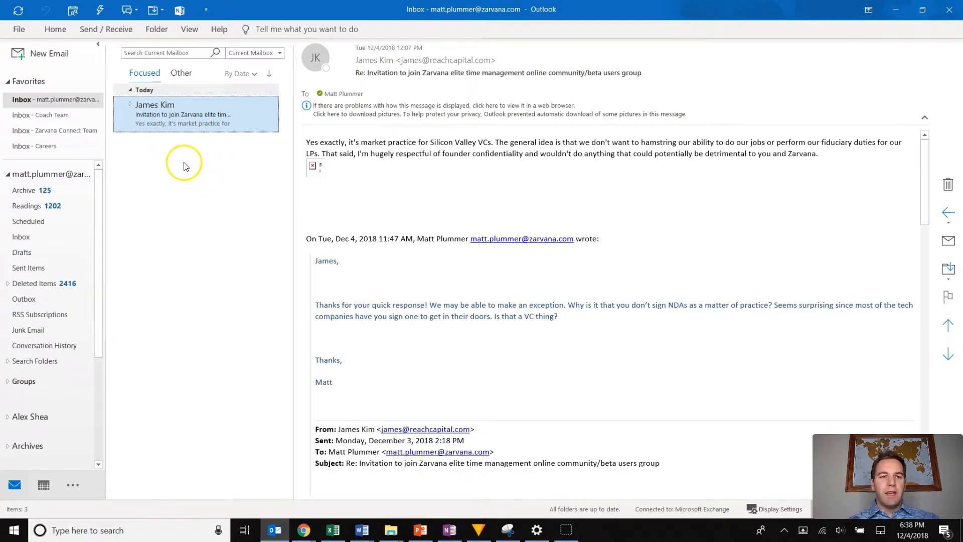
mouse_move(266, 149)
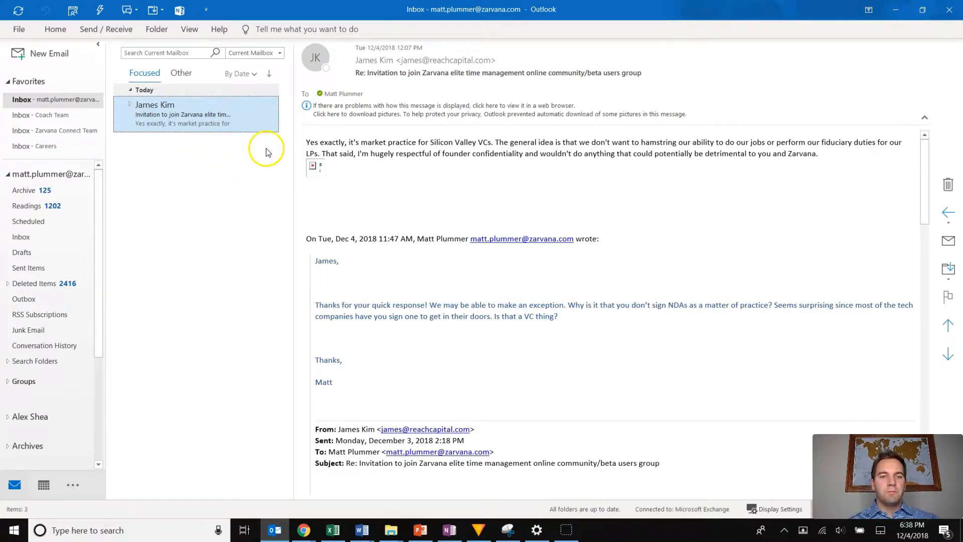
mouse_move(232, 145)
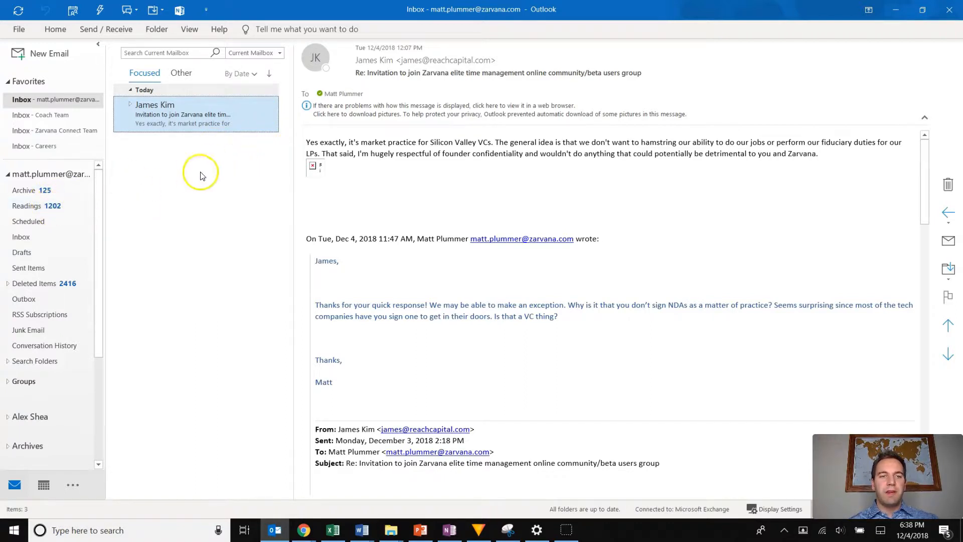
mouse_move(225, 160)
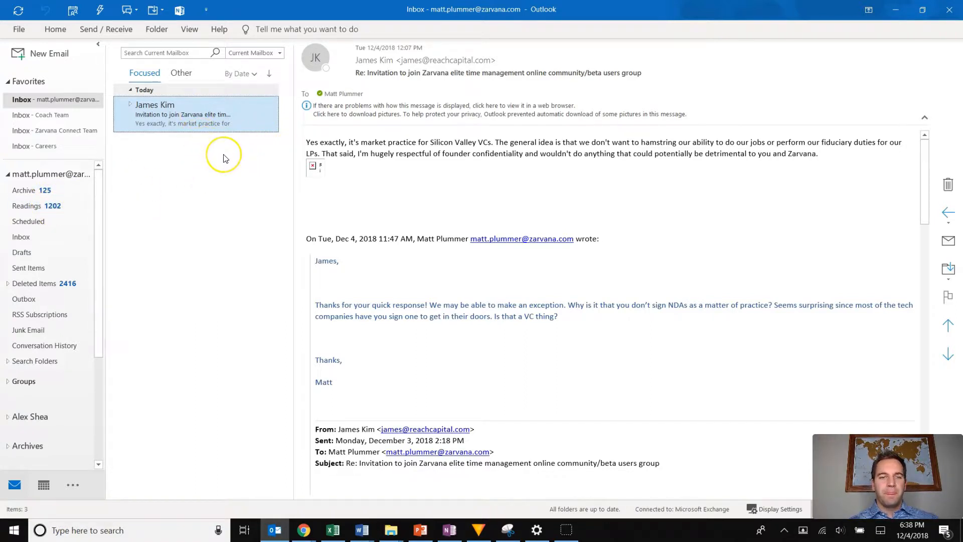
mouse_move(201, 167)
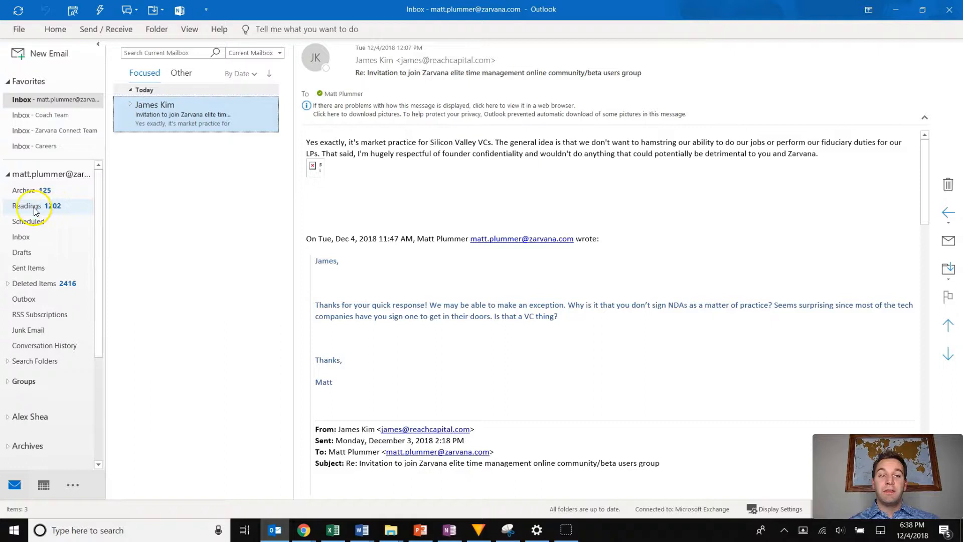
mouse_move(146, 208)
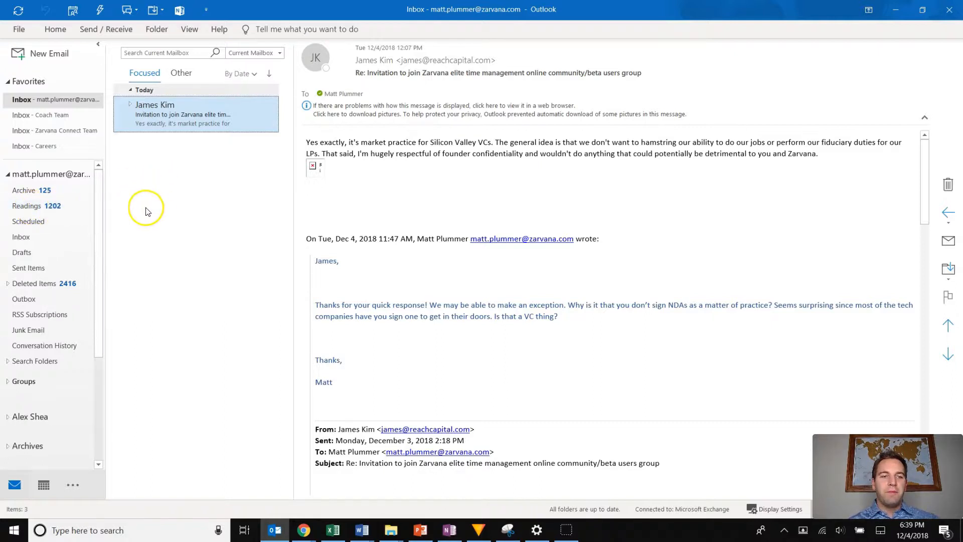
mouse_move(199, 123)
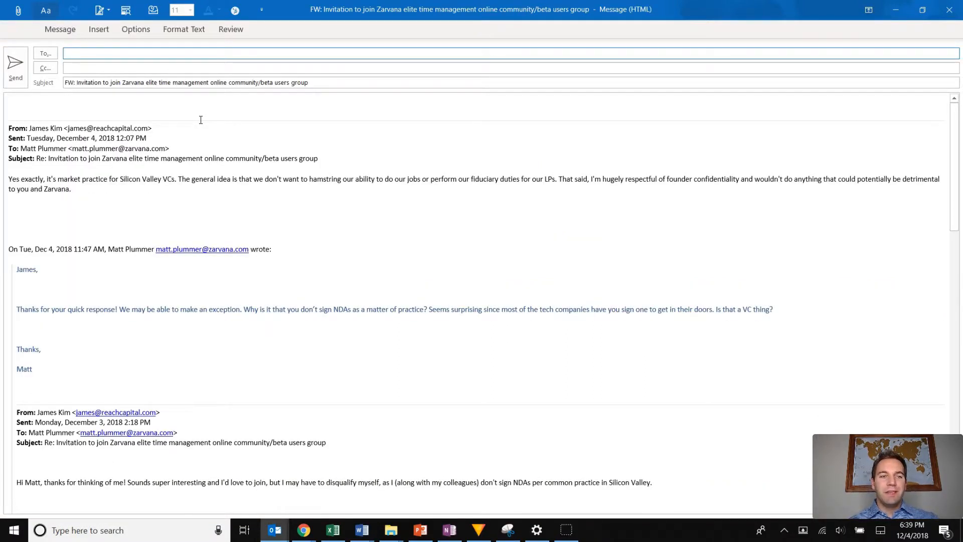
type("ma")
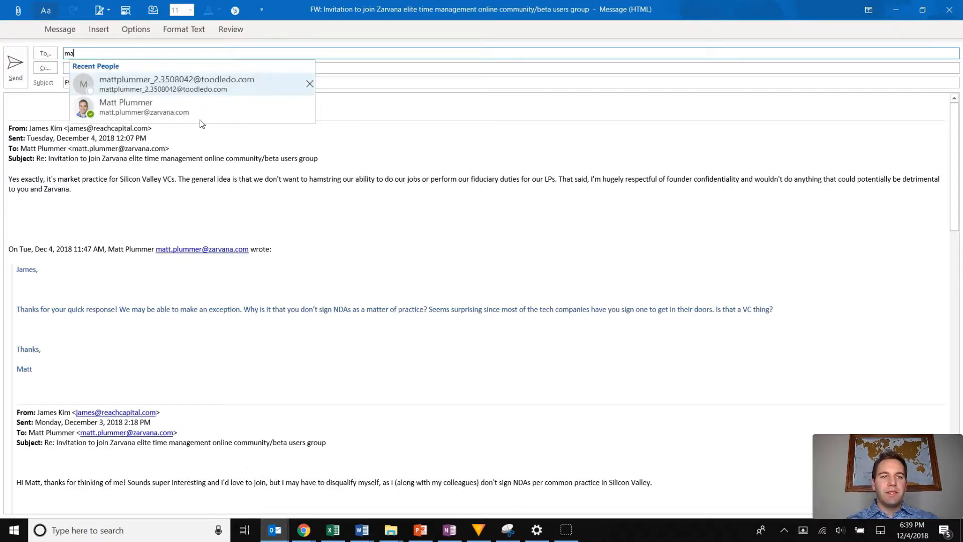
left_click(180, 81)
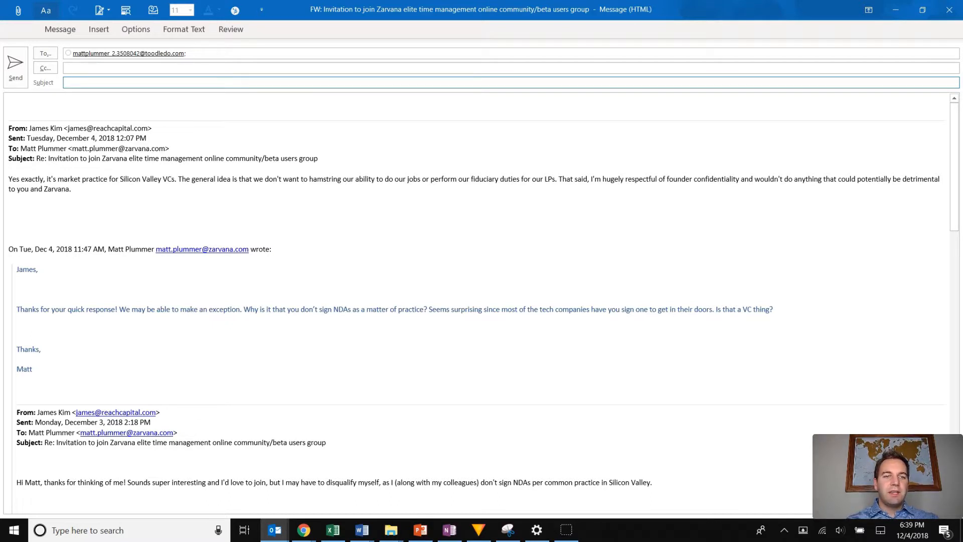
type("Respond to James Kim about NDA !")
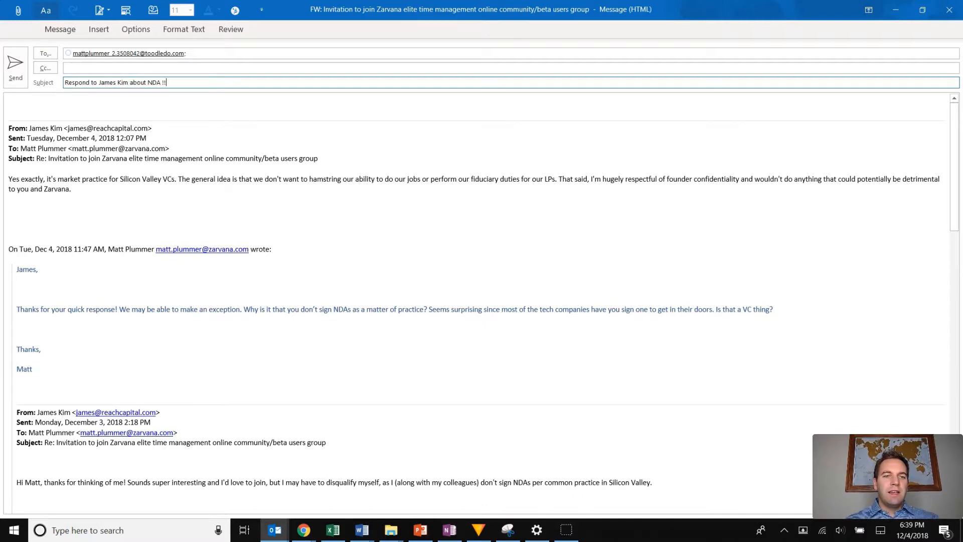
type("!")
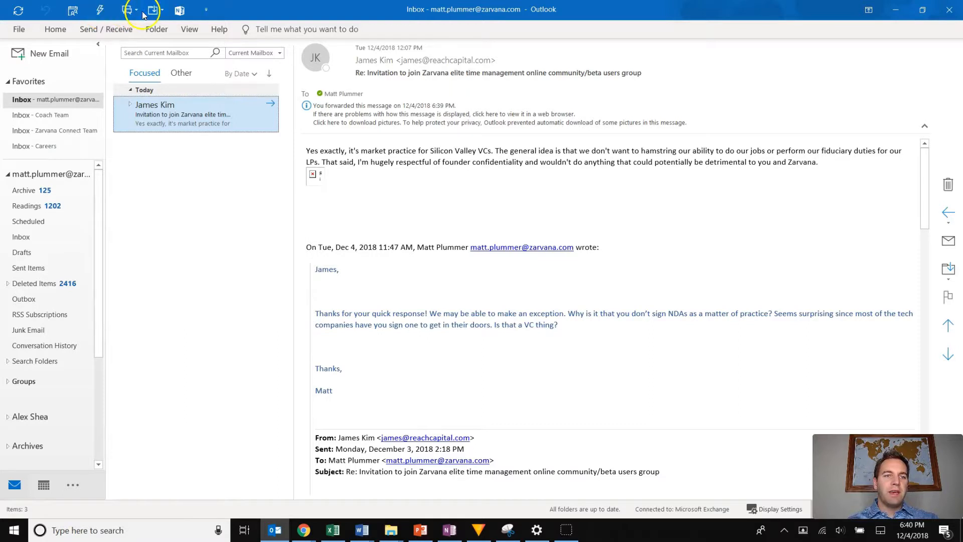
left_click(55, 29)
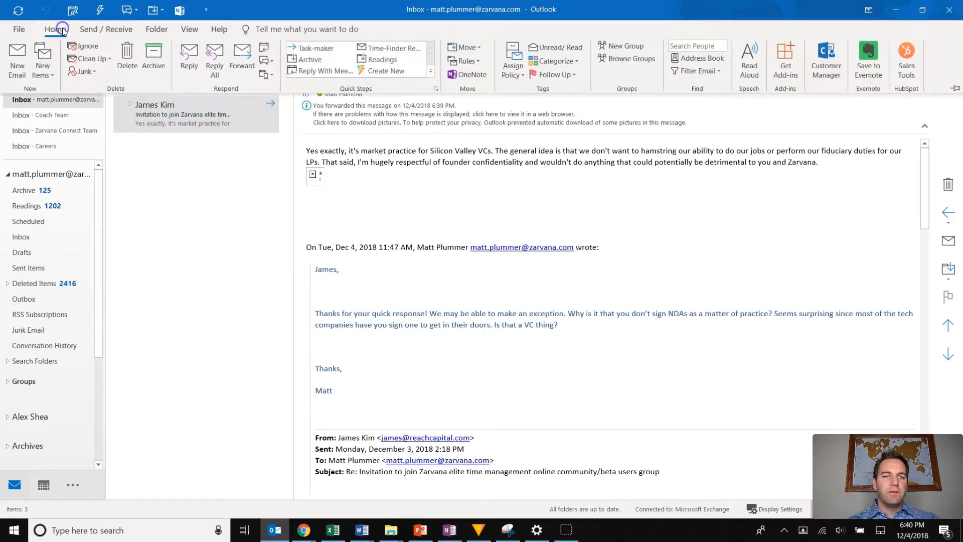
mouse_move(398, 61)
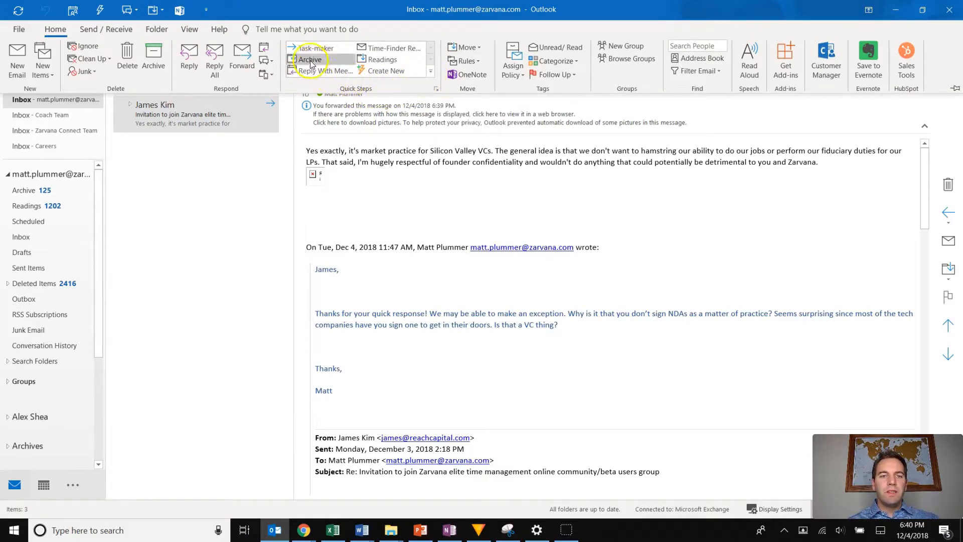
left_click(437, 73)
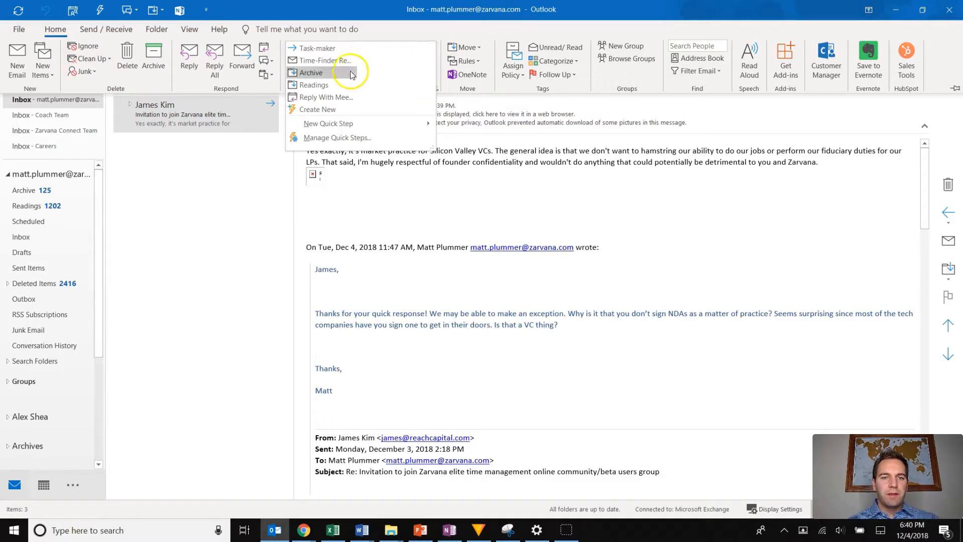
mouse_move(309, 77)
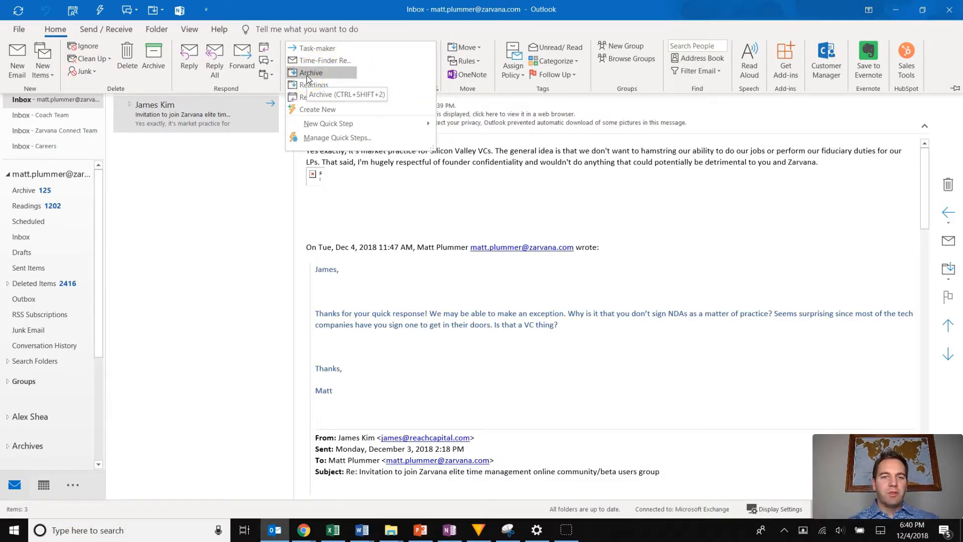
mouse_move(319, 76)
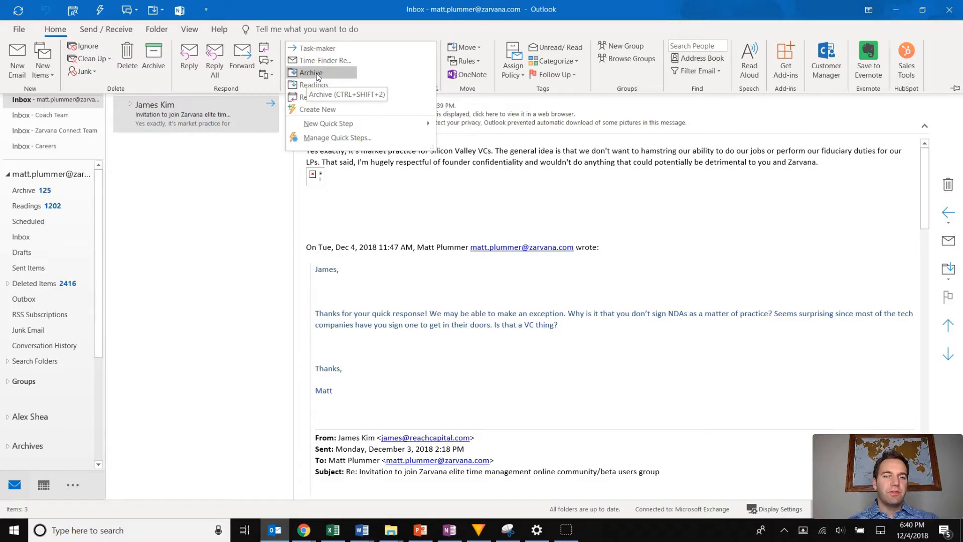
left_click(315, 72)
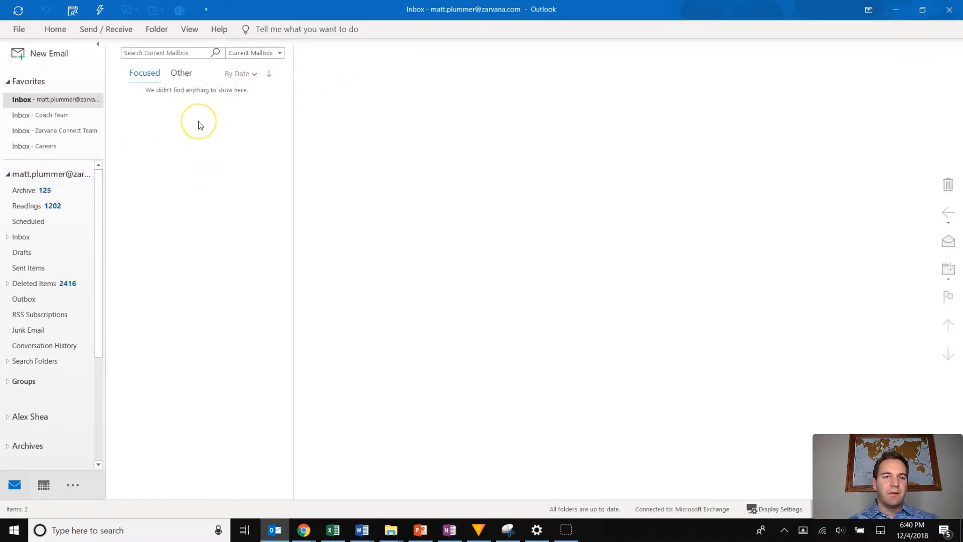
left_click(55, 29)
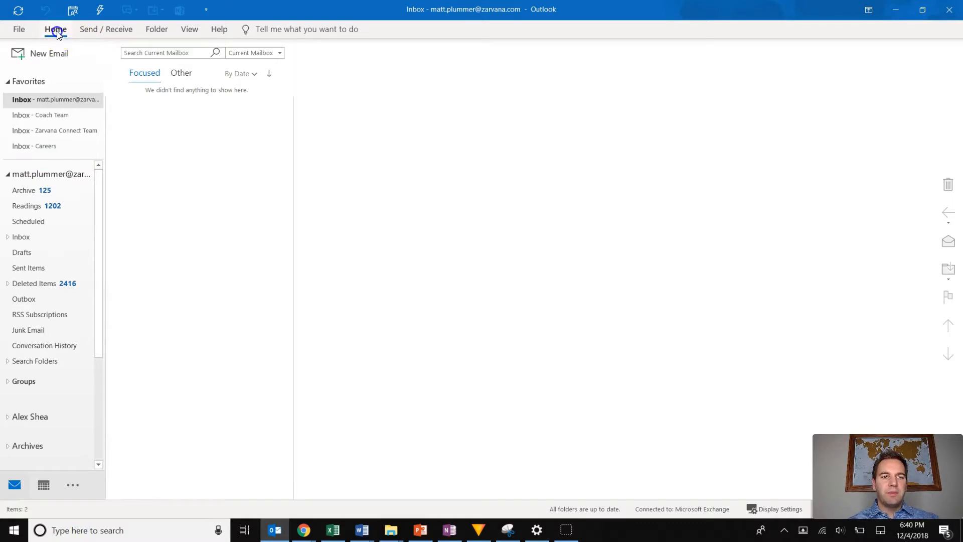
left_click(56, 29)
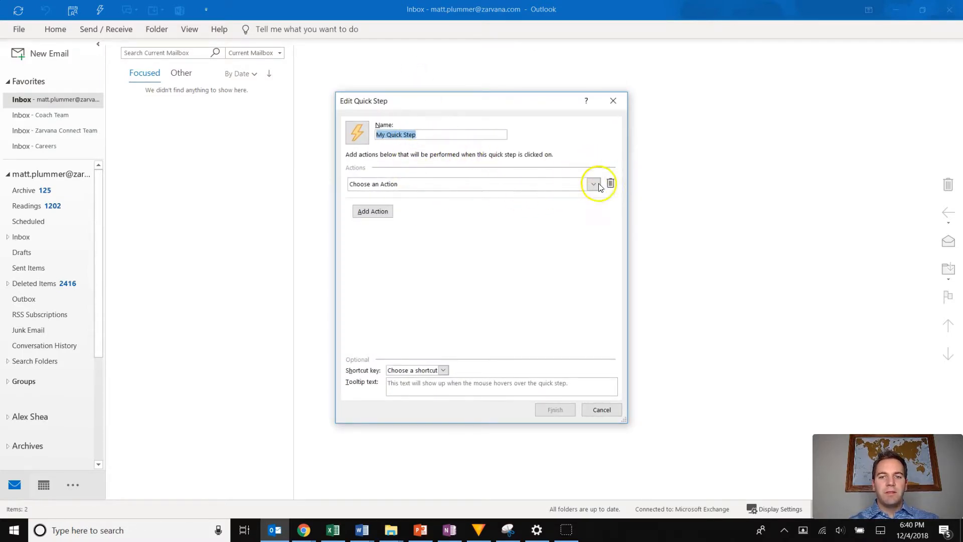
left_click(594, 184)
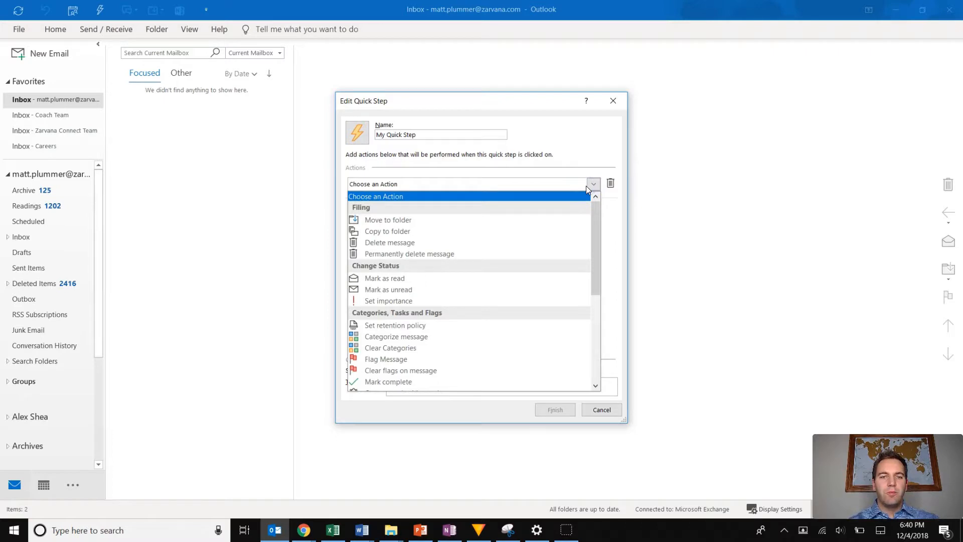
left_click(388, 220)
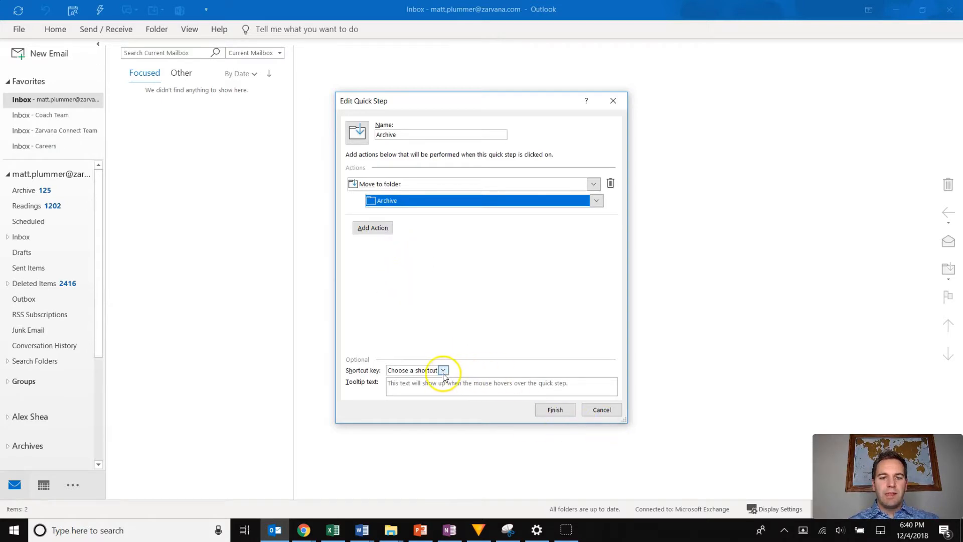
left_click(443, 370)
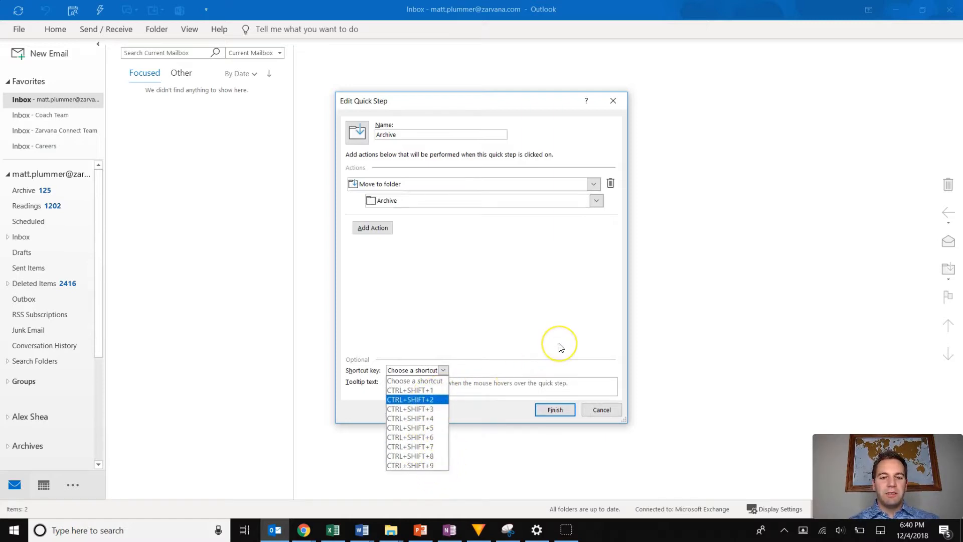
mouse_move(600, 399)
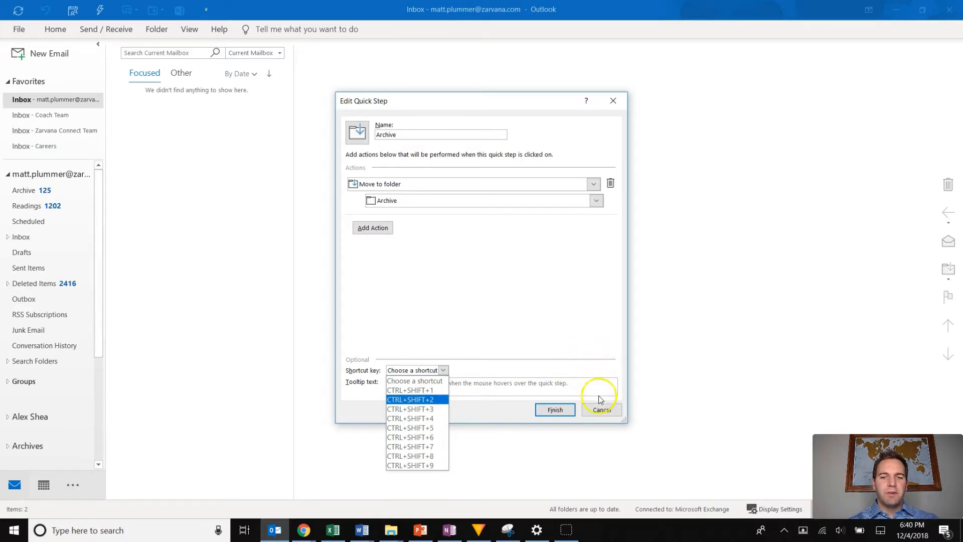
mouse_move(608, 415)
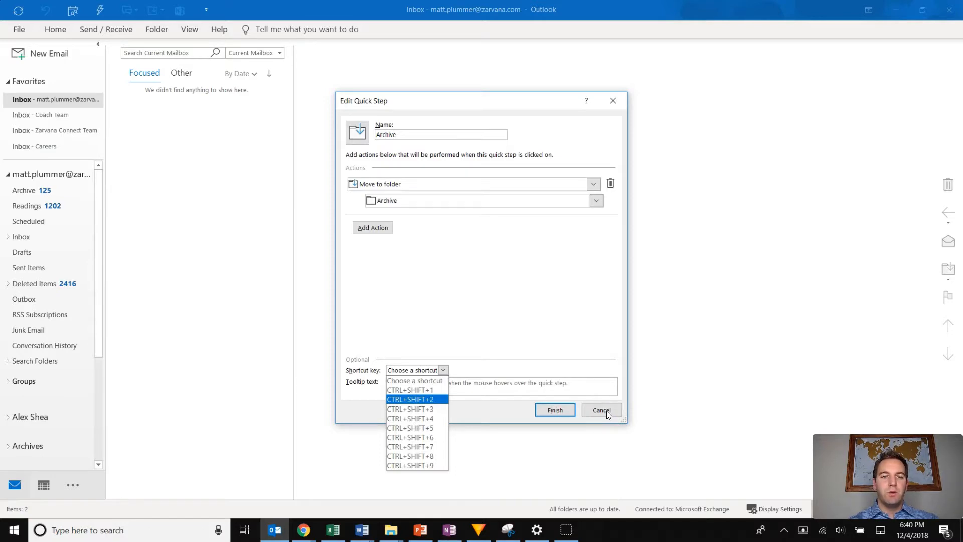
left_click(602, 410)
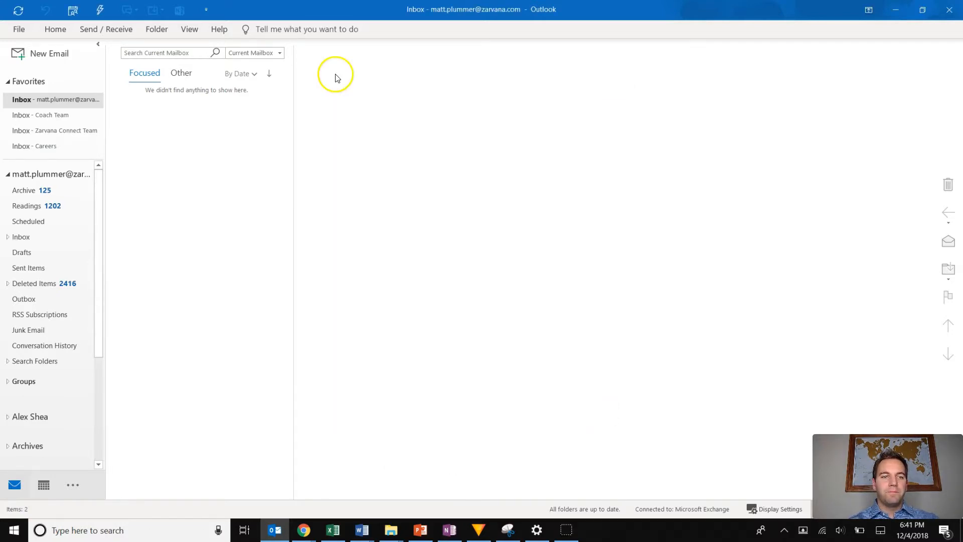
left_click(55, 29)
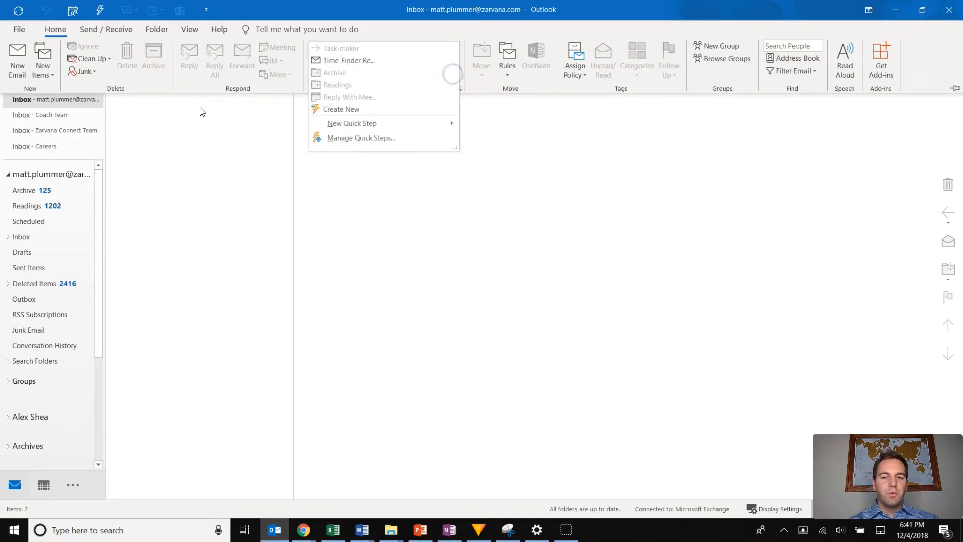
mouse_move(205, 124)
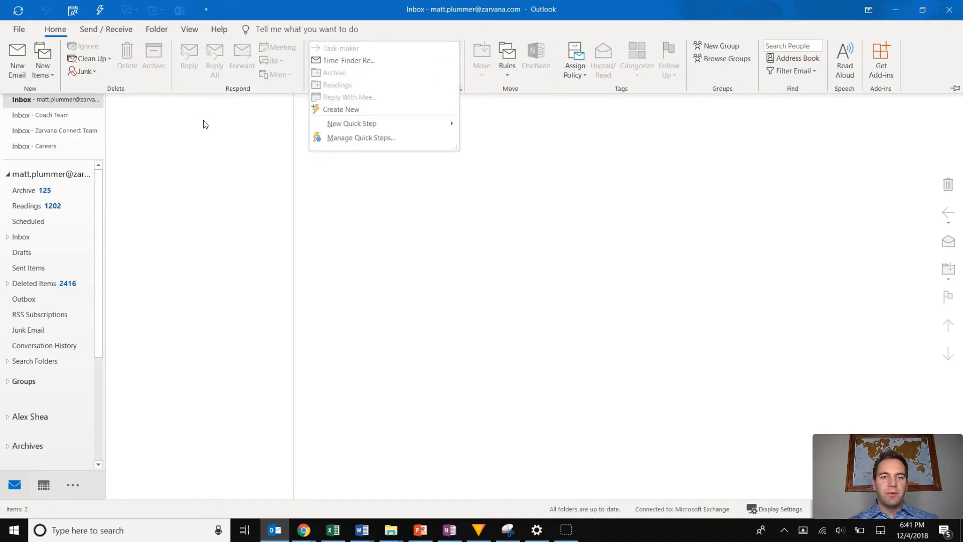
mouse_move(362, 99)
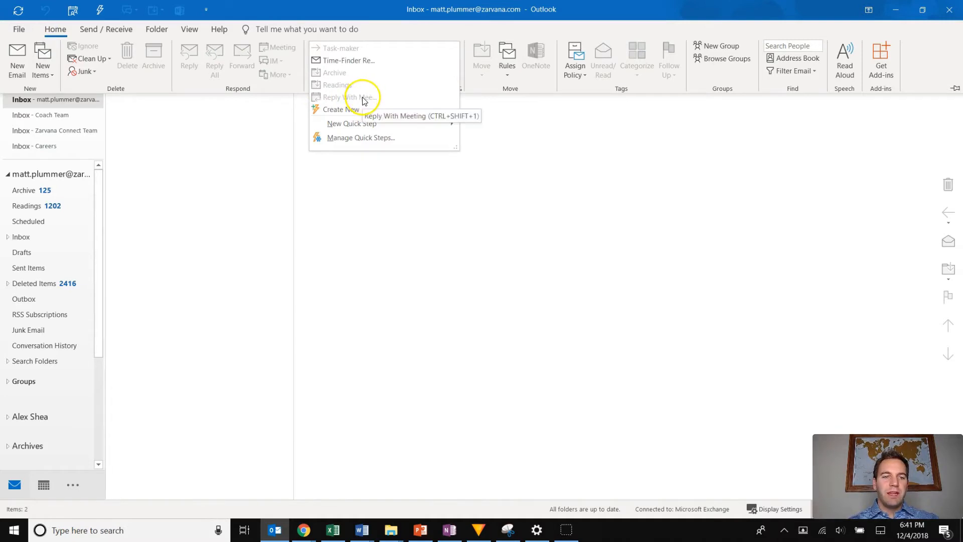
left_click(24, 190)
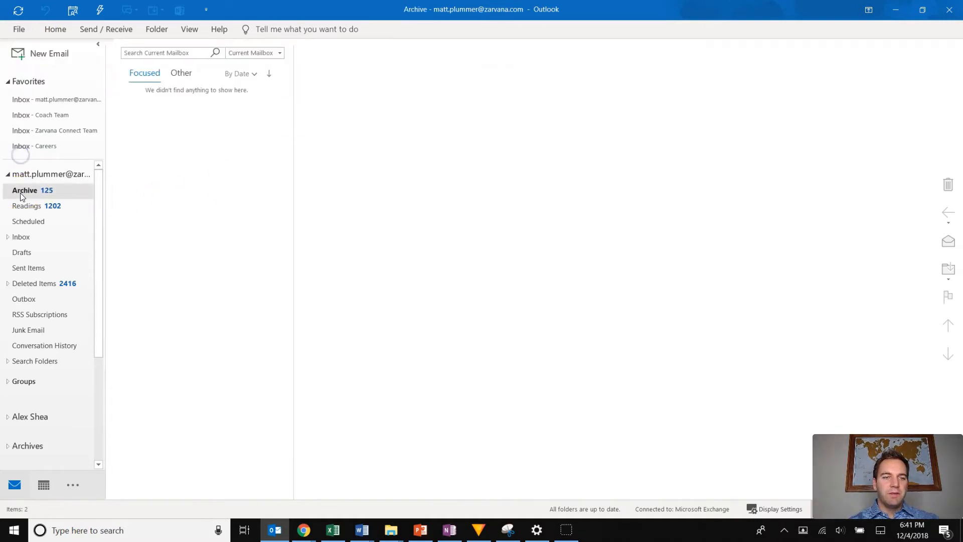
left_click(25, 191)
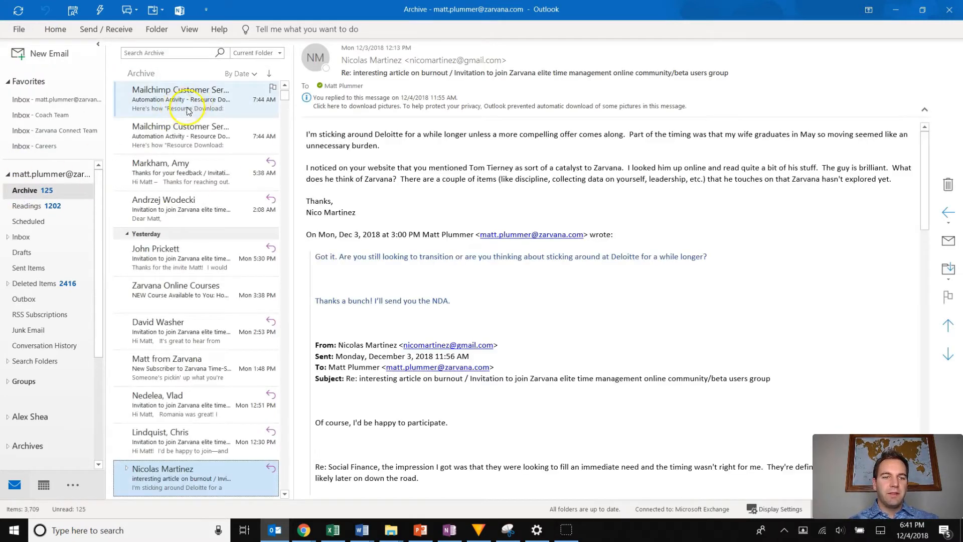
left_click(181, 258)
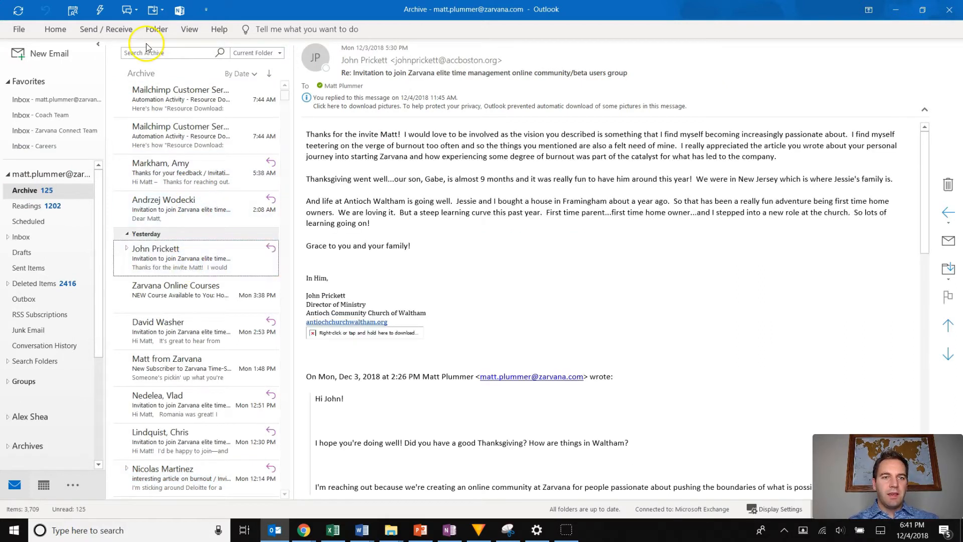
left_click(100, 10)
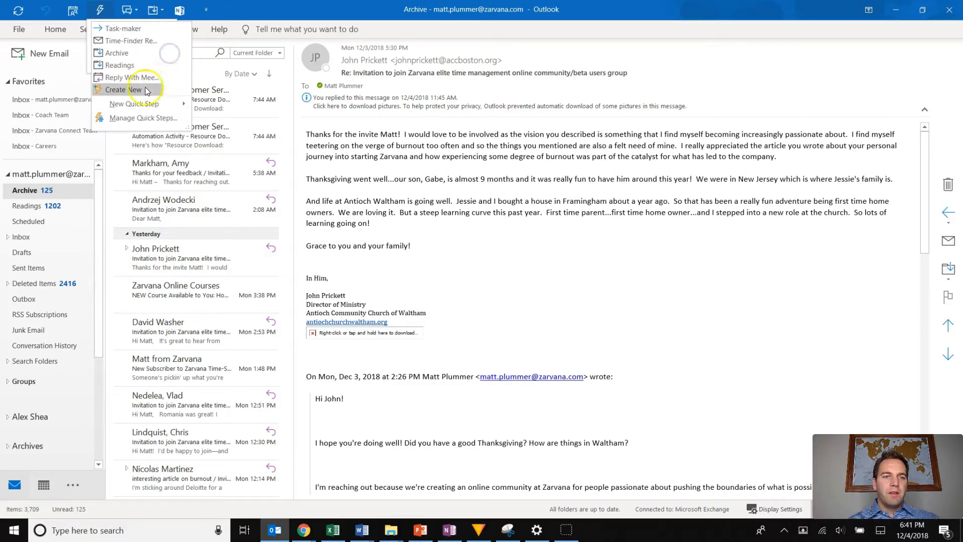
mouse_move(140, 77)
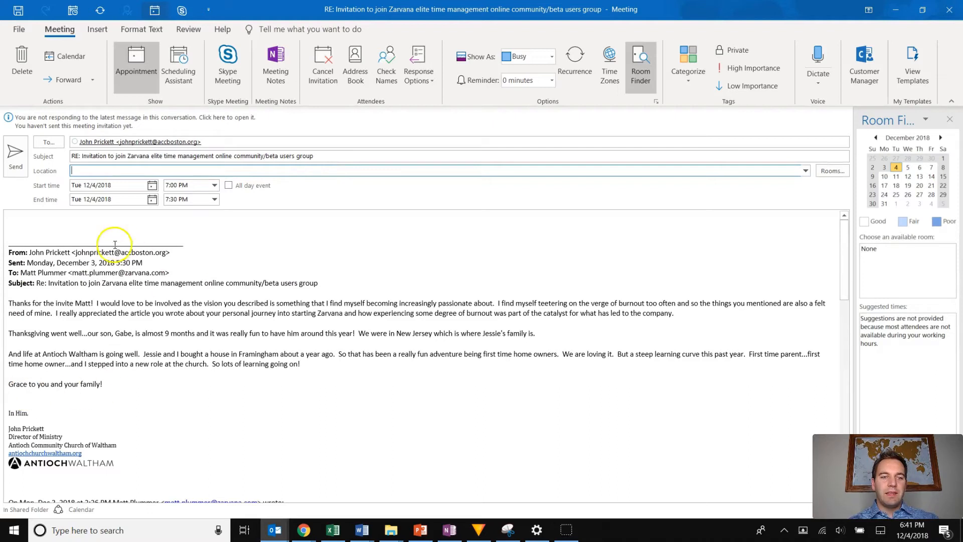
scroll("down", 3)
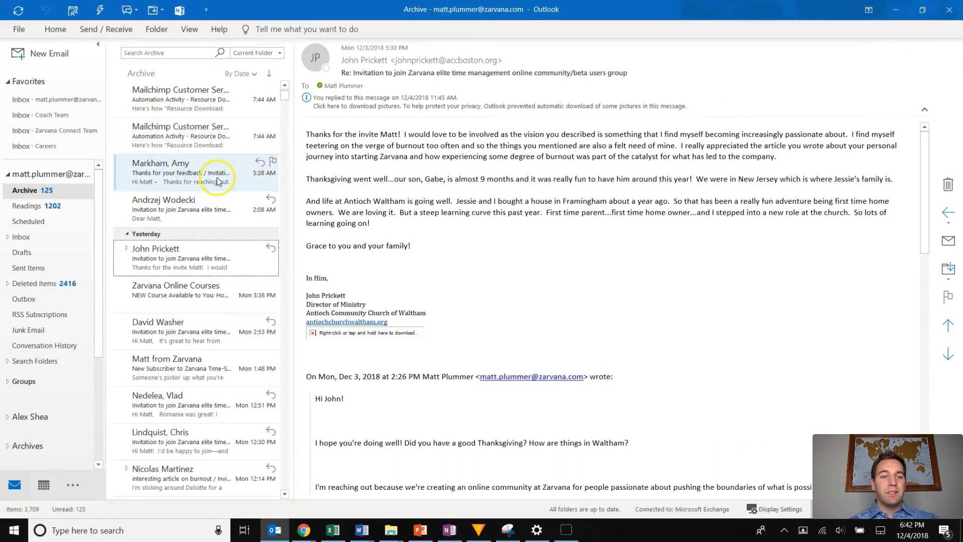
mouse_move(89, 111)
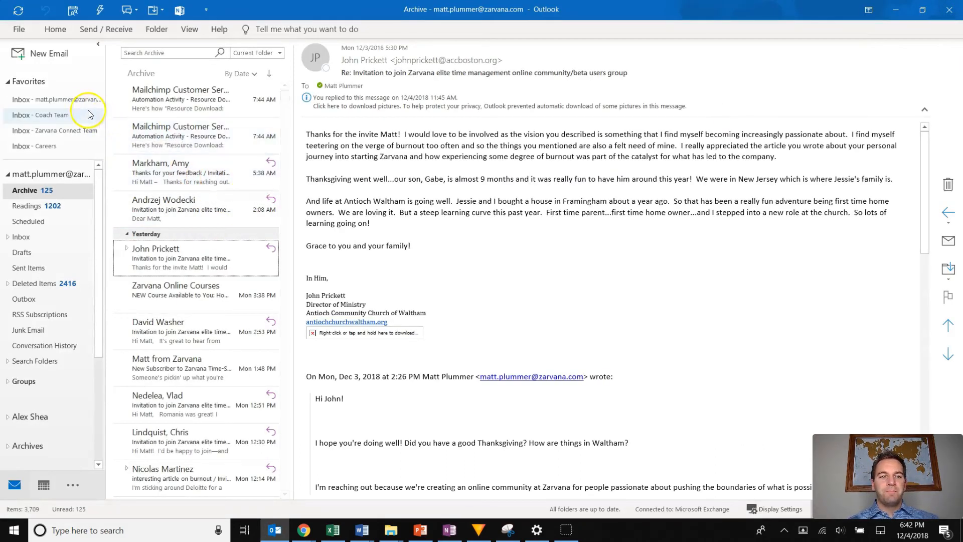
- Switch back to the main Inbox under Favorites, showing the empty Focused view
left_click(48, 99)
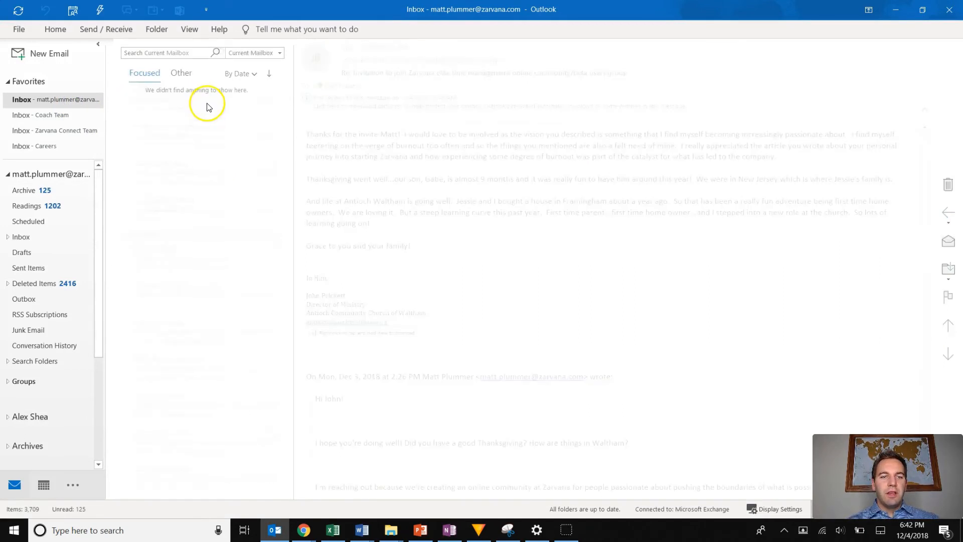